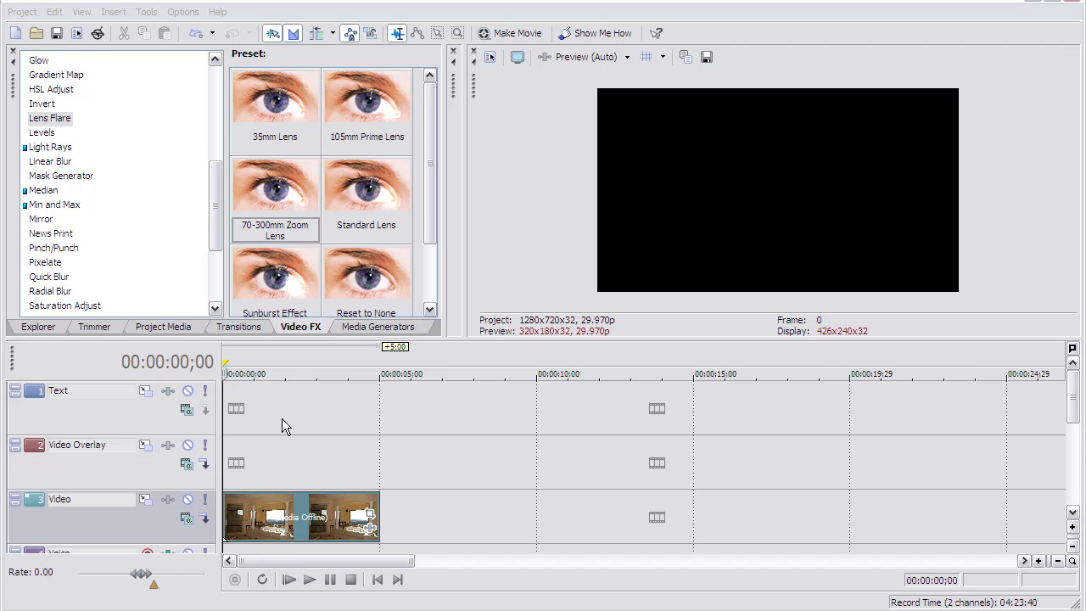
pyautogui.moveTo(502, 254)
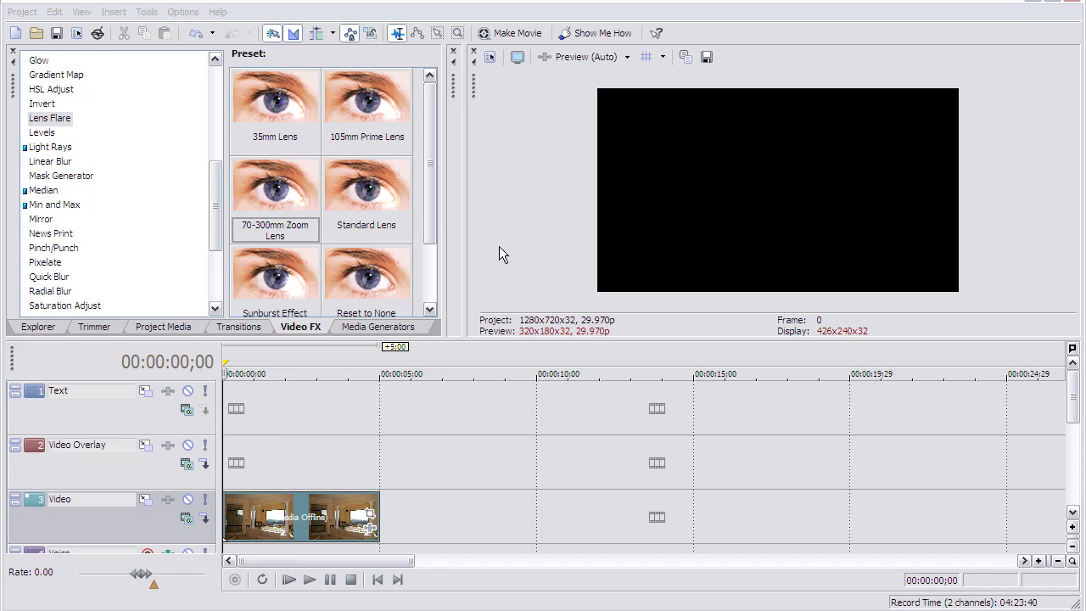
pyautogui.moveTo(509, 240)
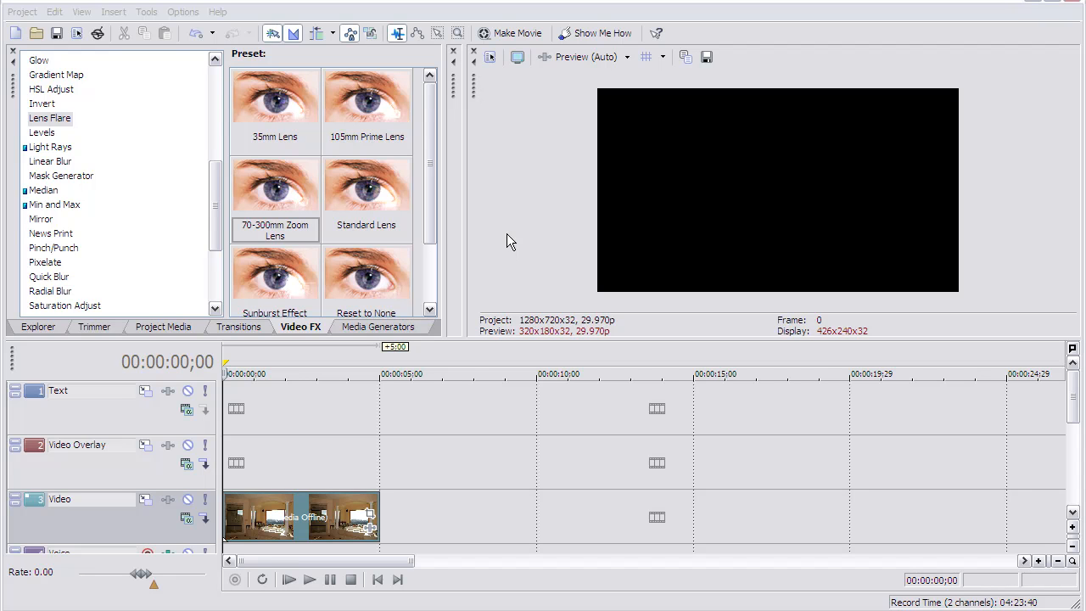
pyautogui.moveTo(534, 249)
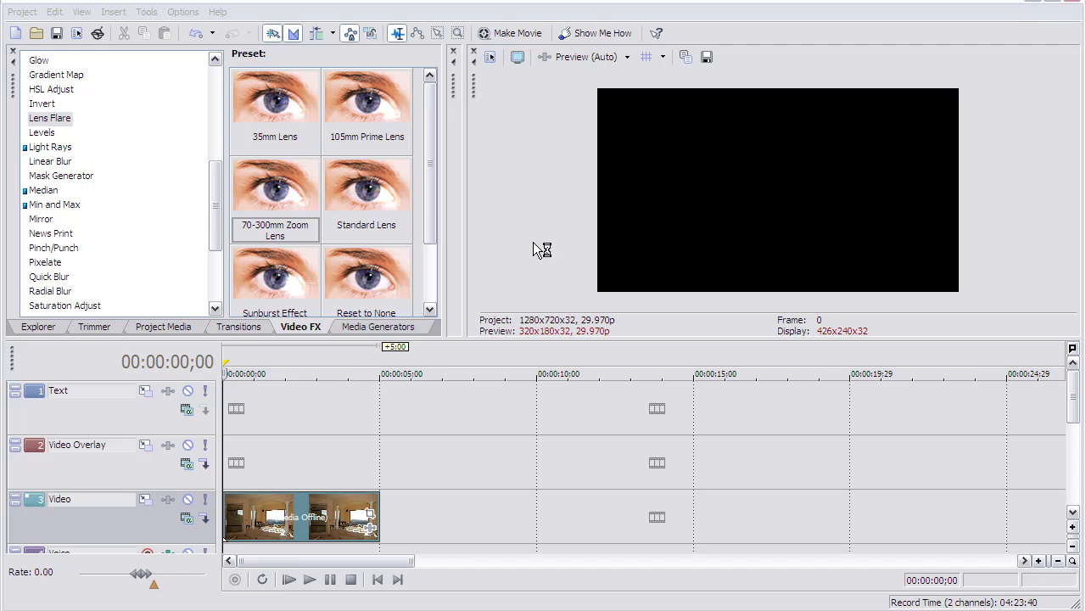
pyautogui.moveTo(536, 249)
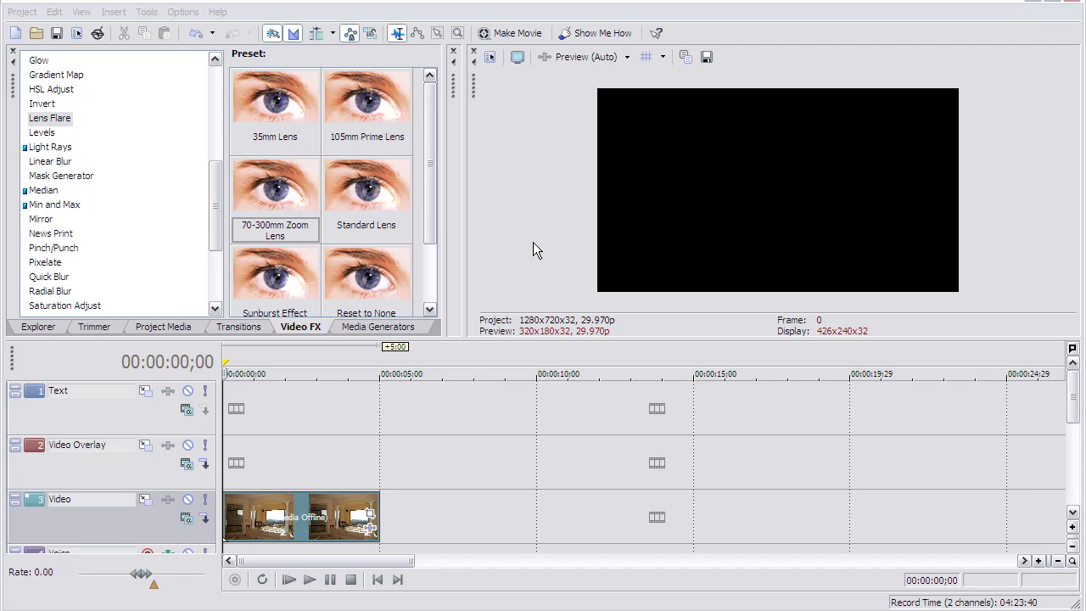
pyautogui.moveTo(464, 201)
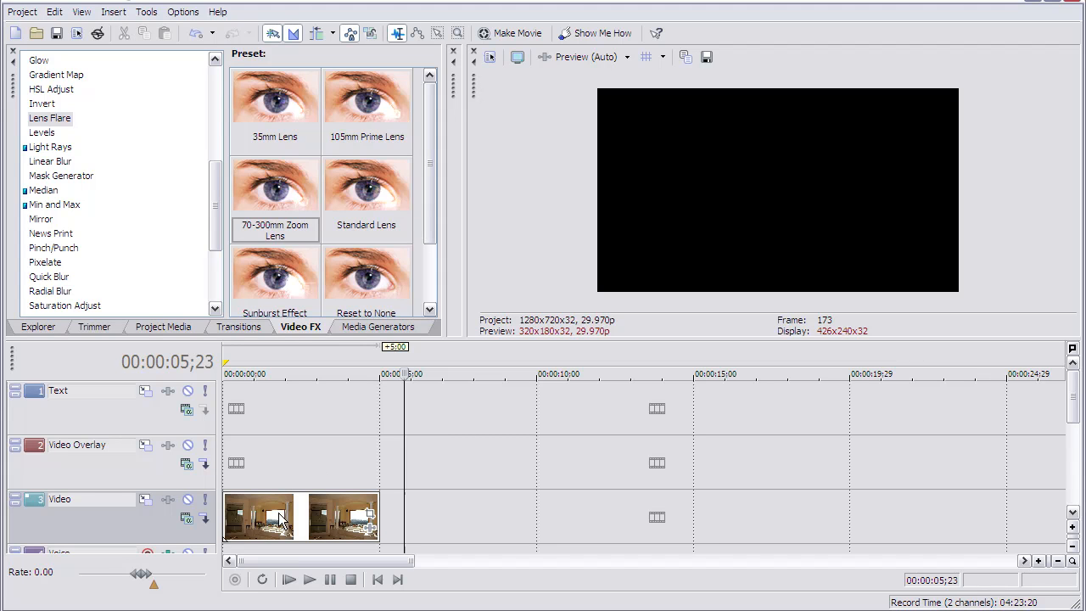
# - Select the bathroom photo clip so it shows in the preview
pyautogui.click(286, 373)
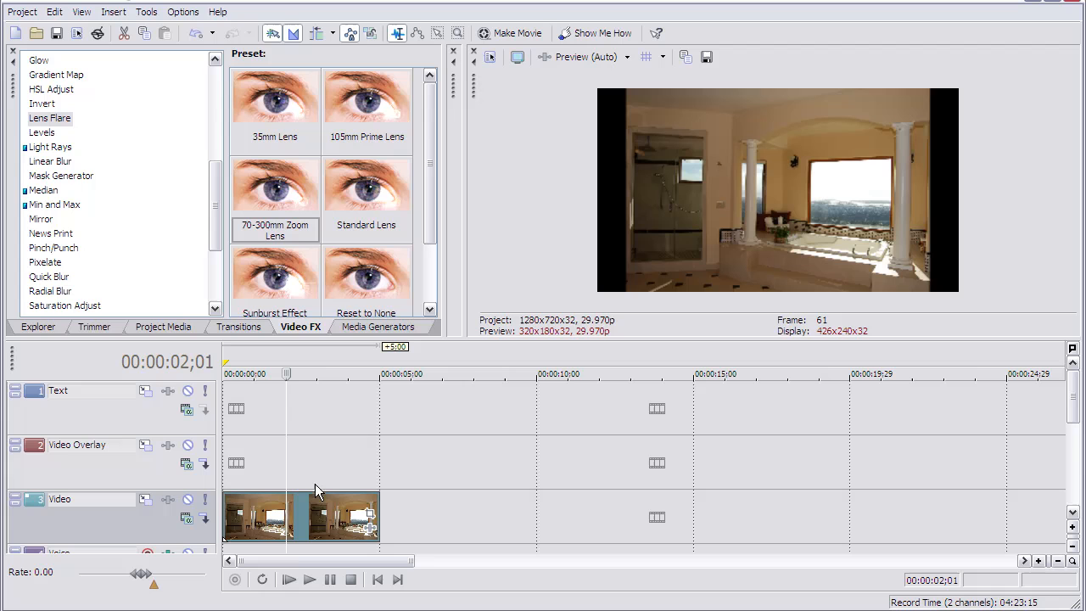
pyautogui.moveTo(664, 212)
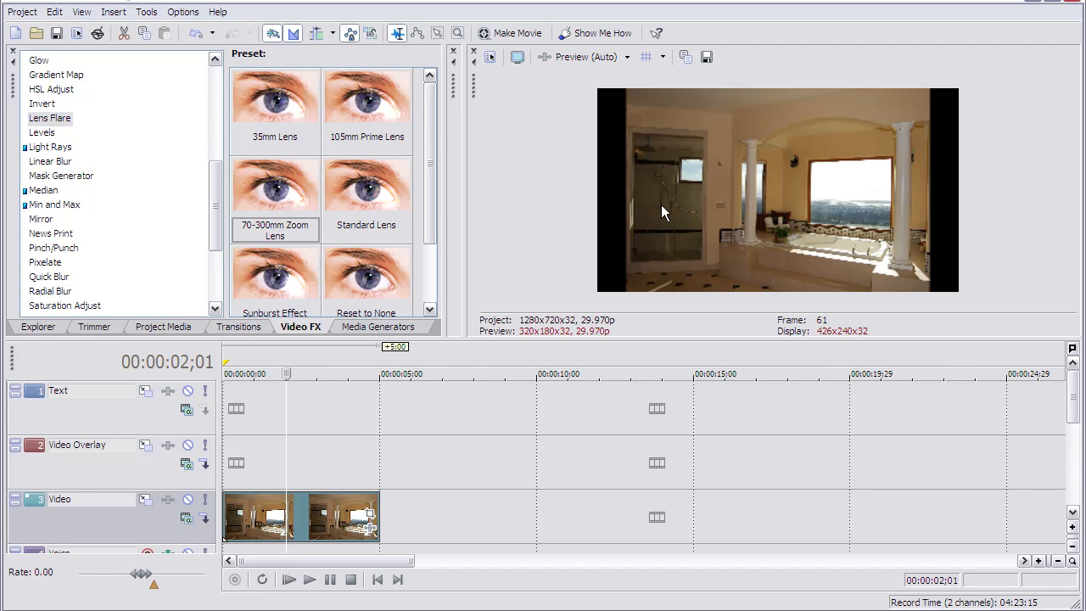
pyautogui.moveTo(783, 157)
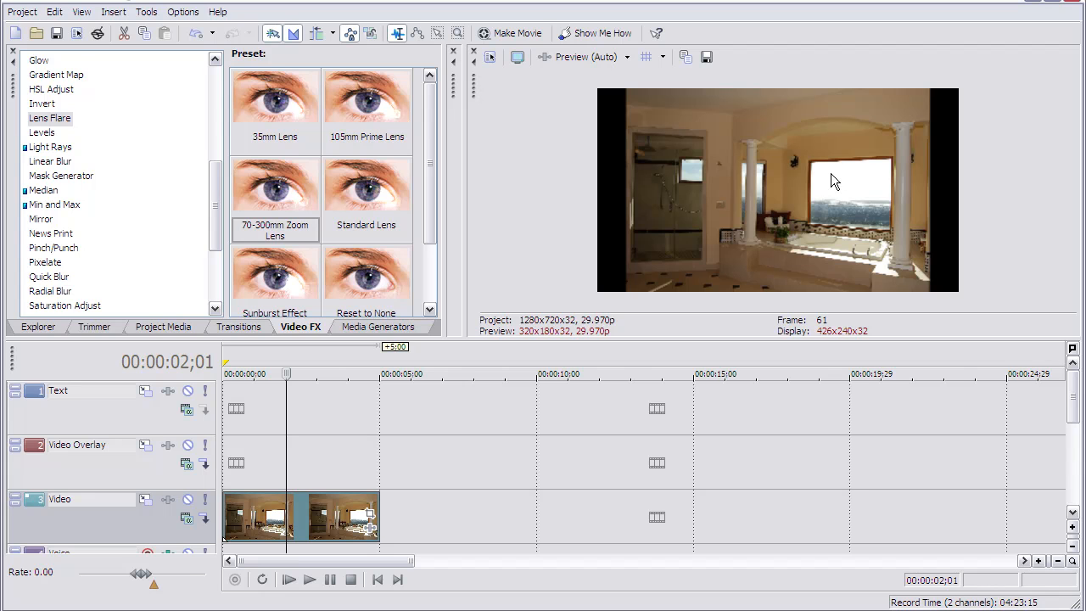
pyautogui.moveTo(743, 285)
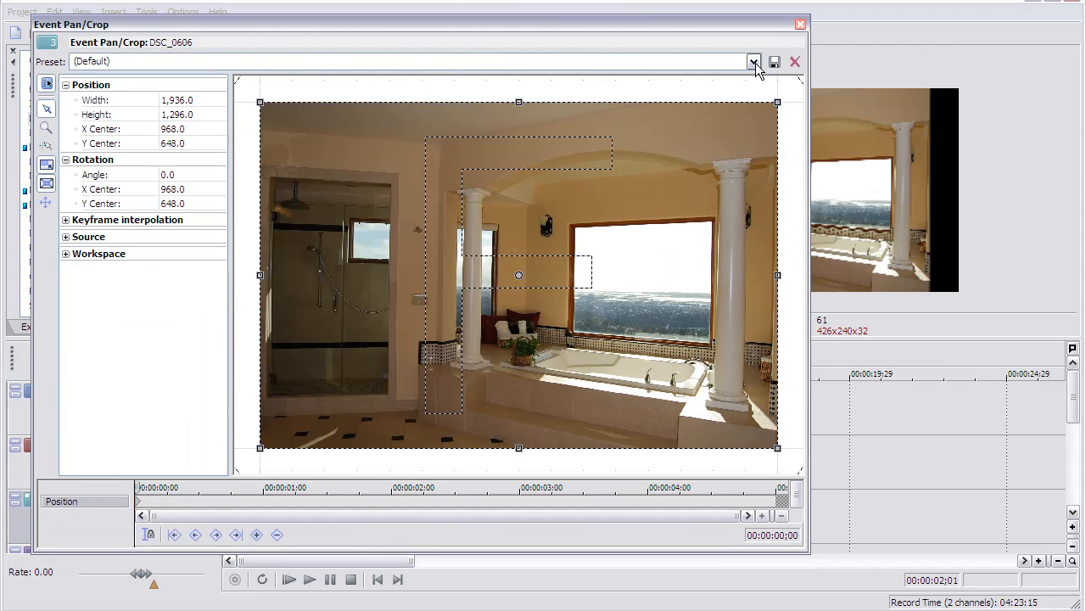
# - Apply the 16:9 Widescreen preset and pan from the shower toward the window by 5:00
pyautogui.click(753, 61)
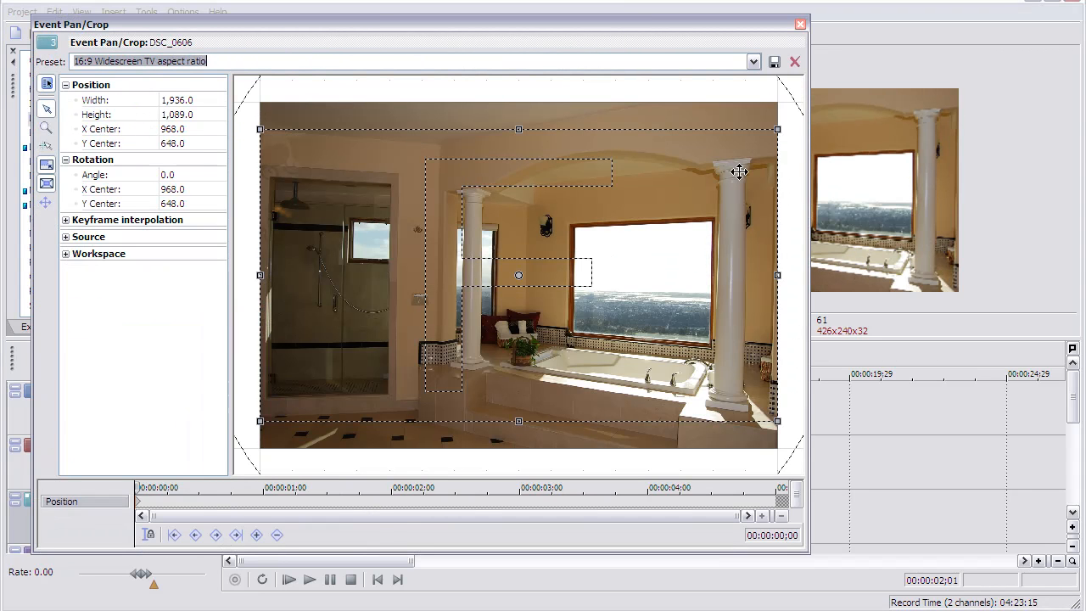
pyautogui.moveTo(623, 128)
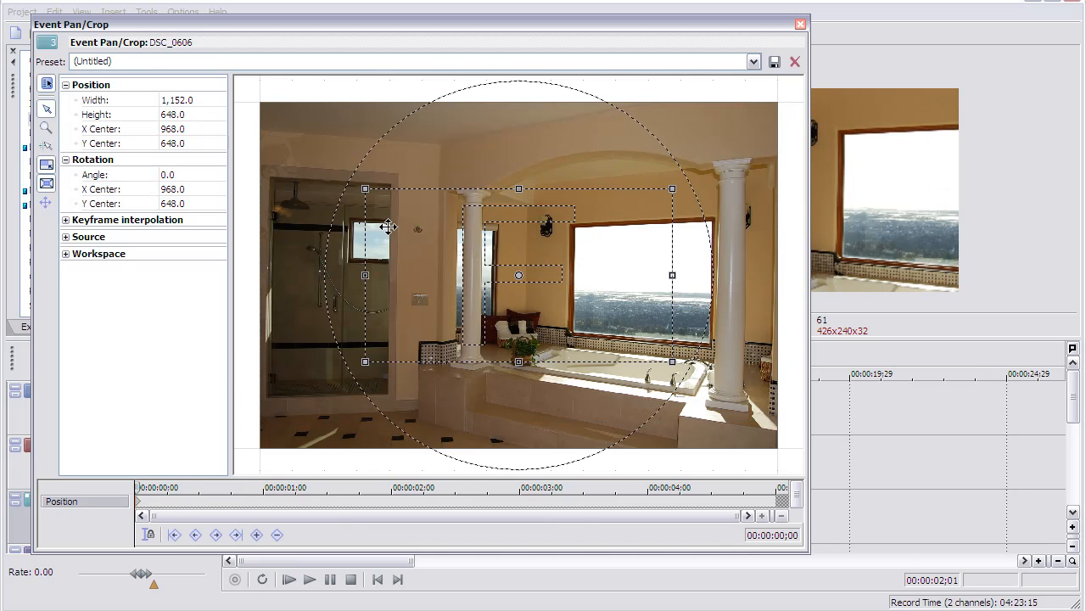
pyautogui.moveTo(387, 227); pyautogui.dragTo(316, 236)
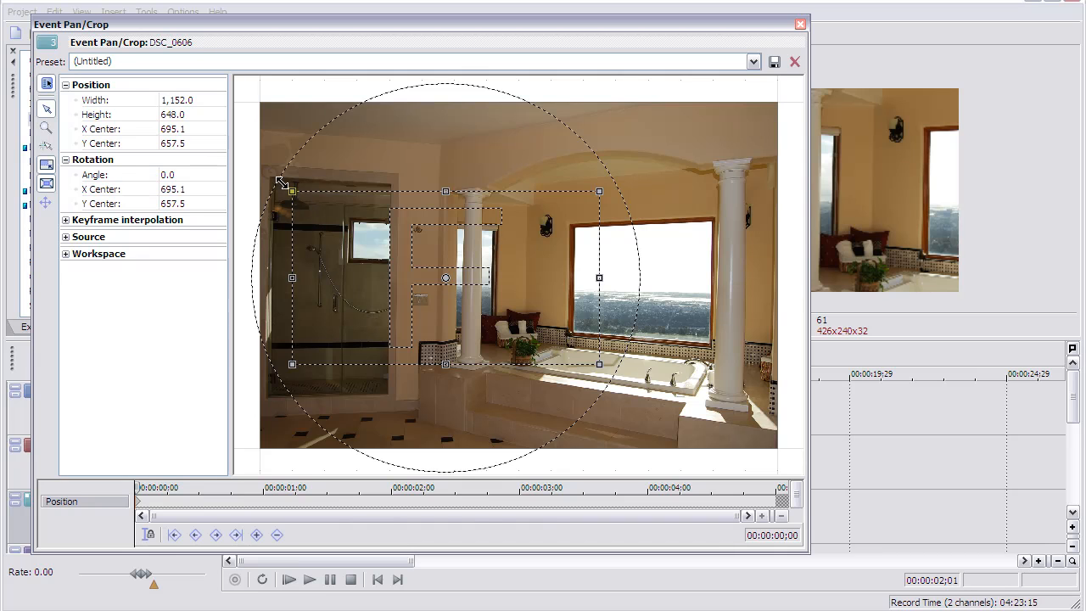
pyautogui.moveTo(290, 191); pyautogui.dragTo(266, 166)
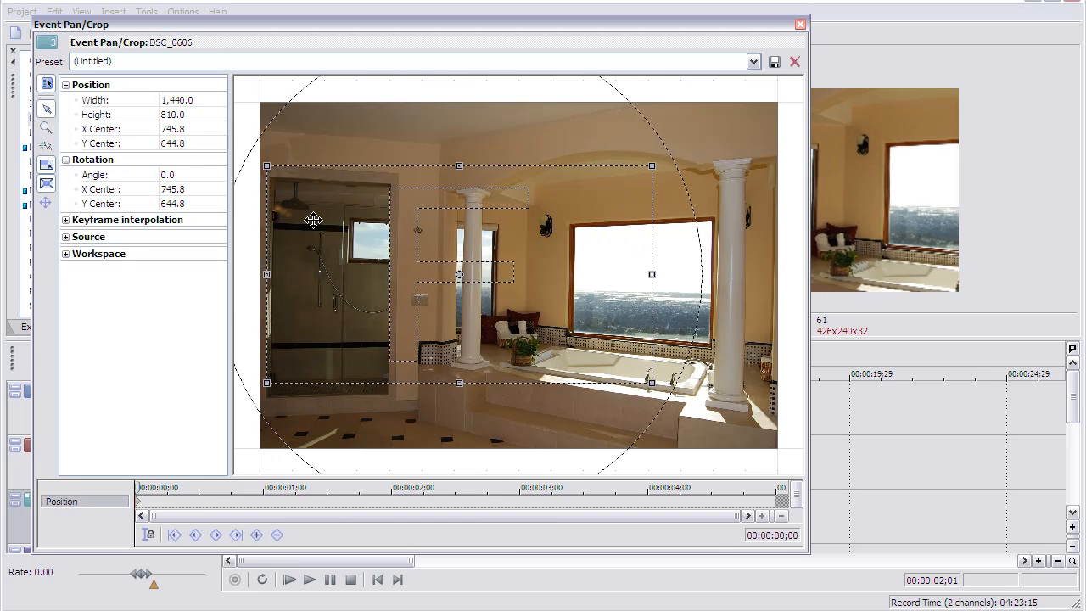
pyautogui.moveTo(313, 220); pyautogui.dragTo(339, 237)
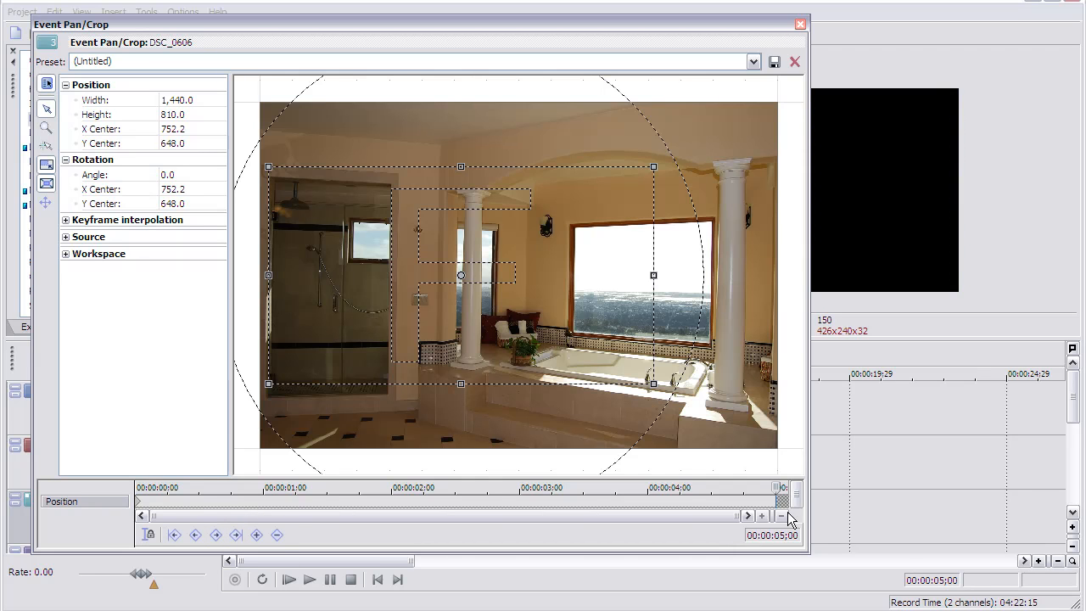
pyautogui.moveTo(337, 253)
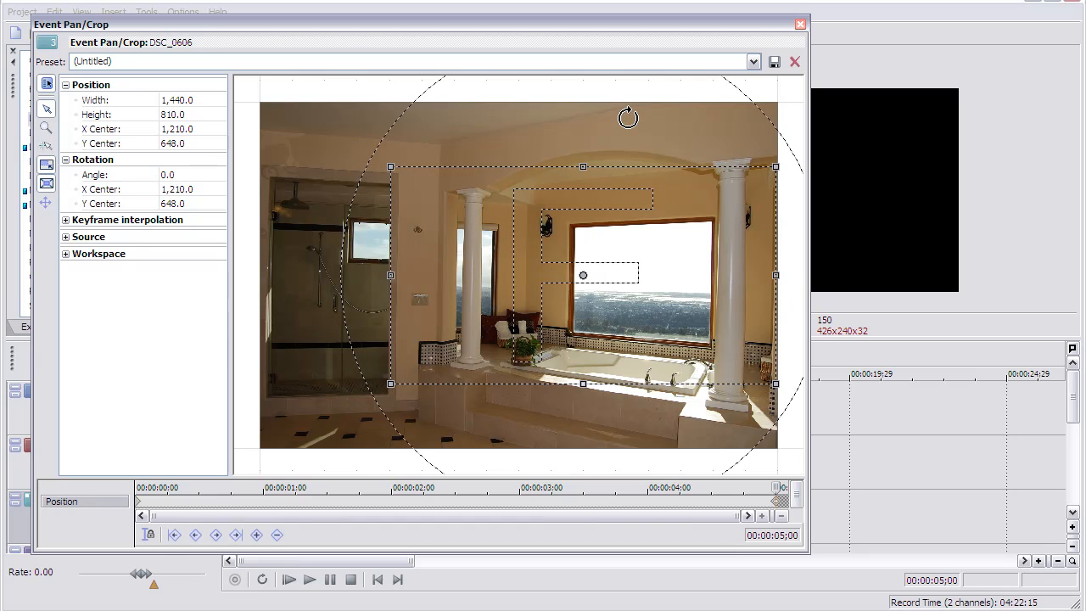
pyautogui.moveTo(773, 486)
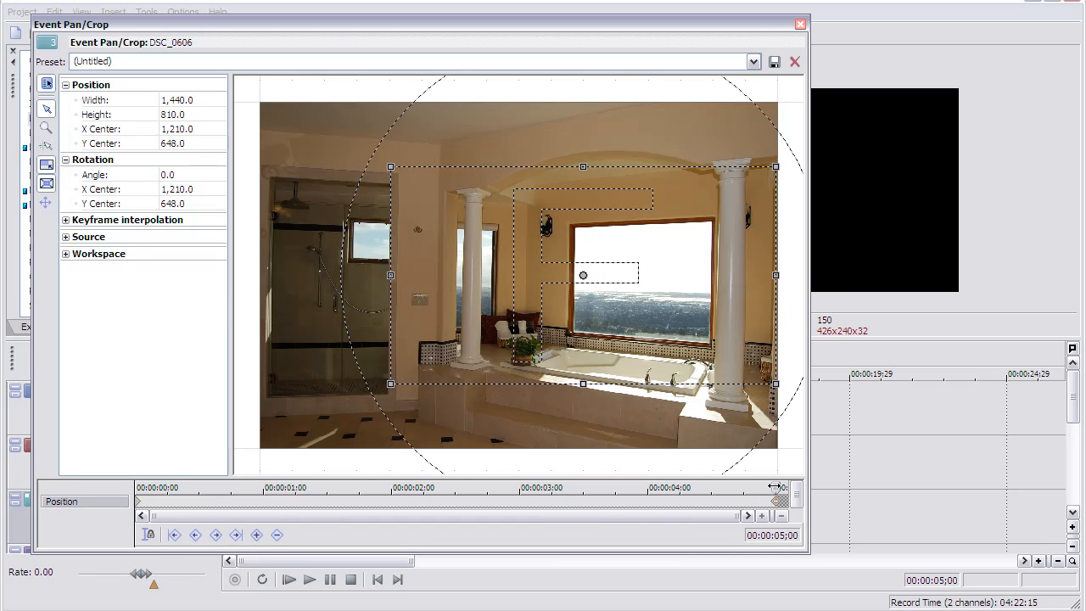
pyautogui.click(794, 61)
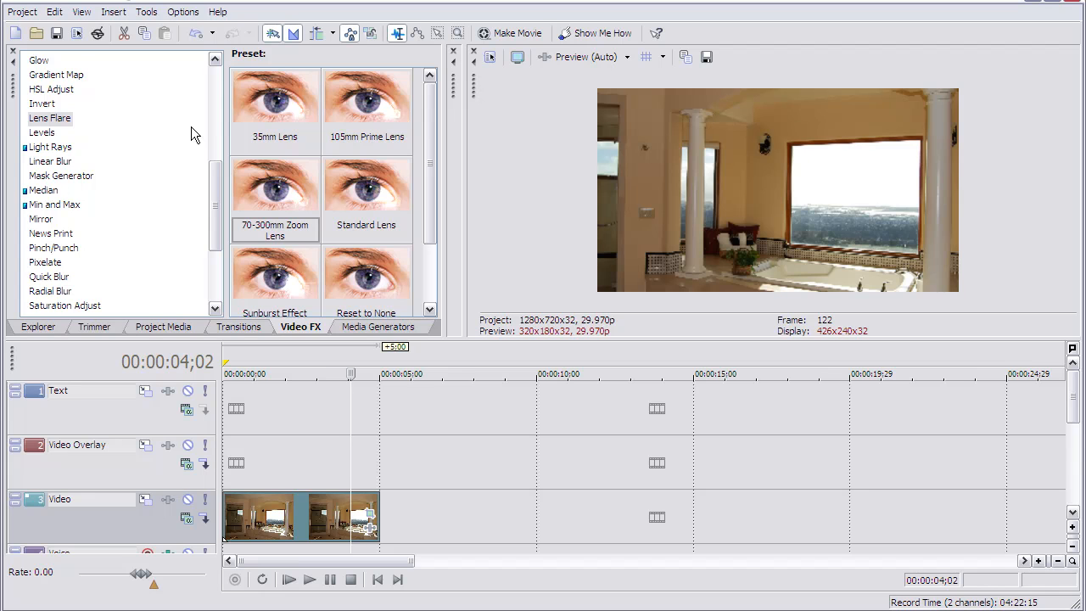
pyautogui.moveTo(46, 329)
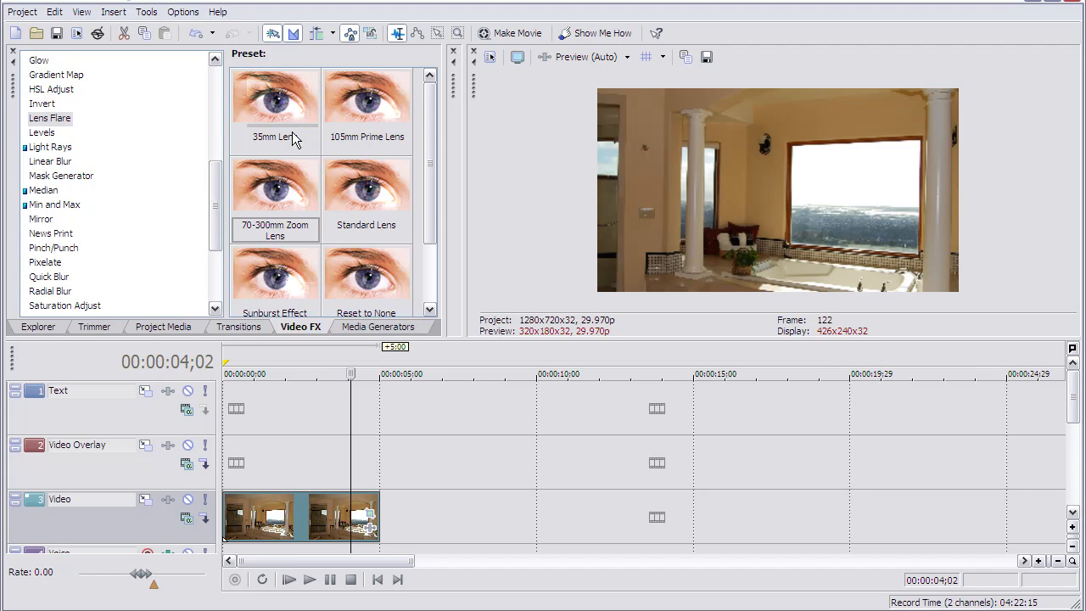
pyautogui.moveTo(280, 123)
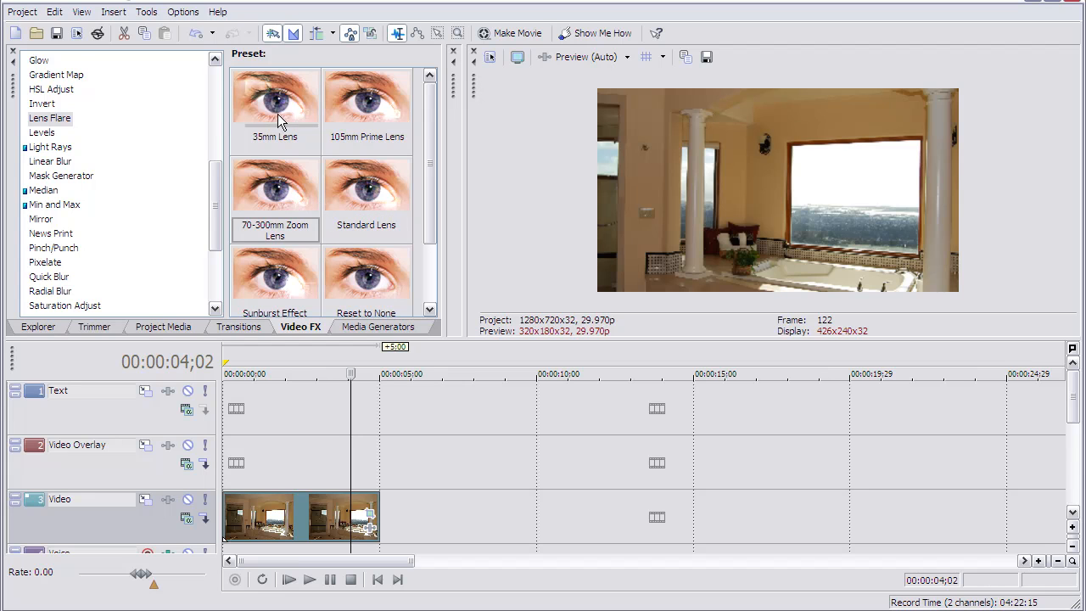
pyautogui.moveTo(361, 545)
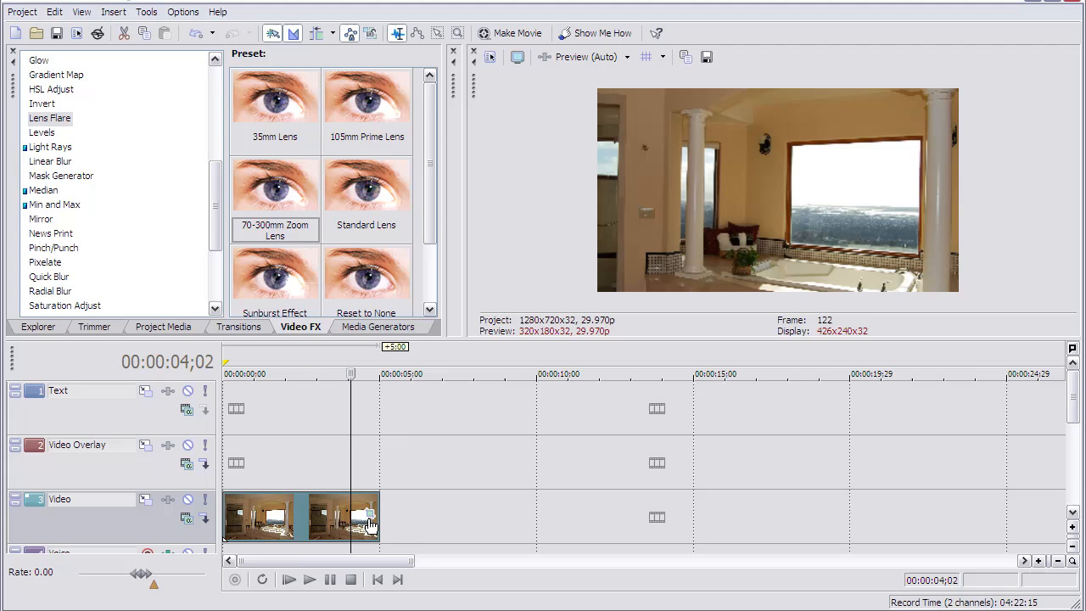
pyautogui.moveTo(369, 515)
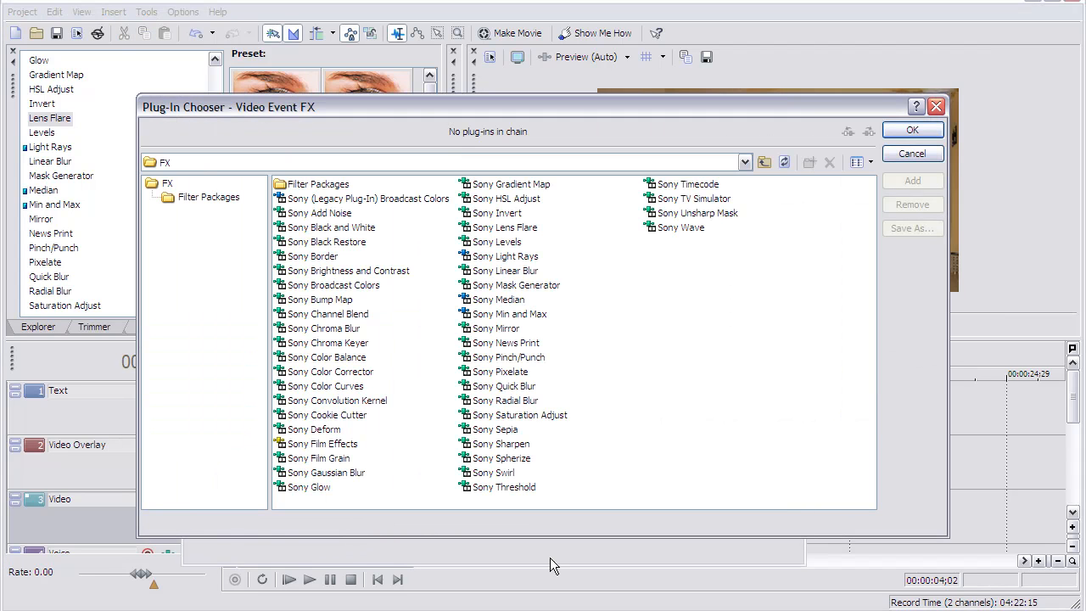
pyautogui.moveTo(776, 148)
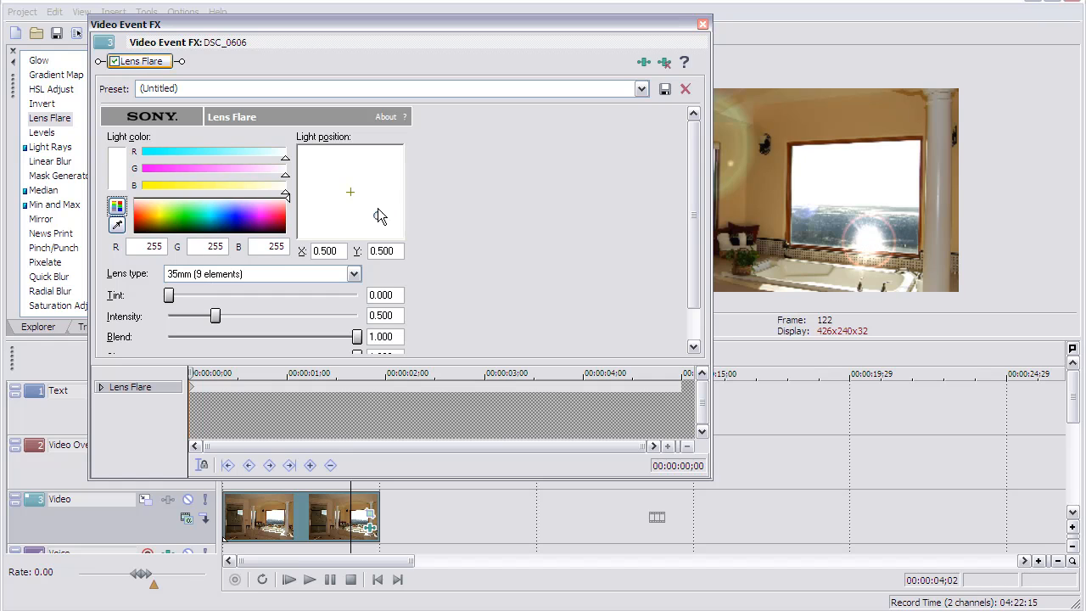
# - Position the Lens Flare light near the left at the clip's start
pyautogui.moveTo(350, 192); pyautogui.dragTo(359, 183)
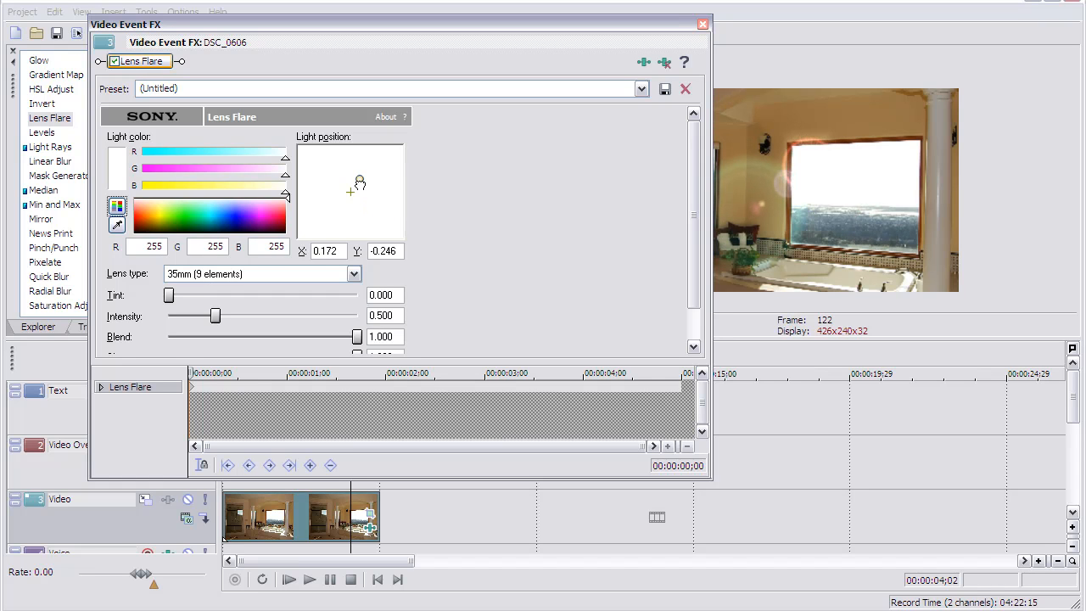
pyautogui.moveTo(358, 184); pyautogui.dragTo(360, 180)
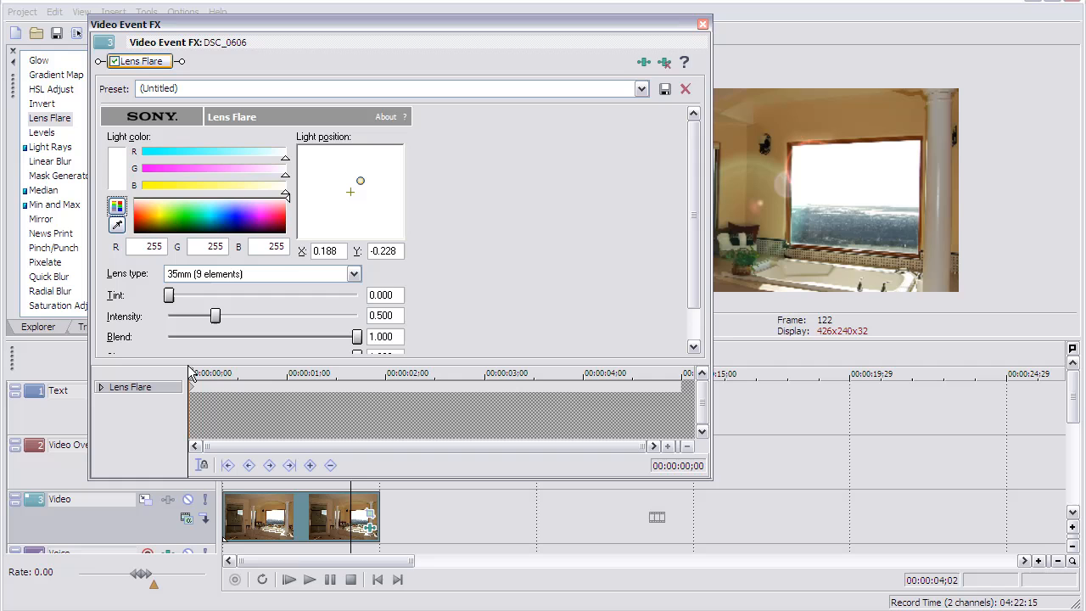
pyautogui.moveTo(195, 393)
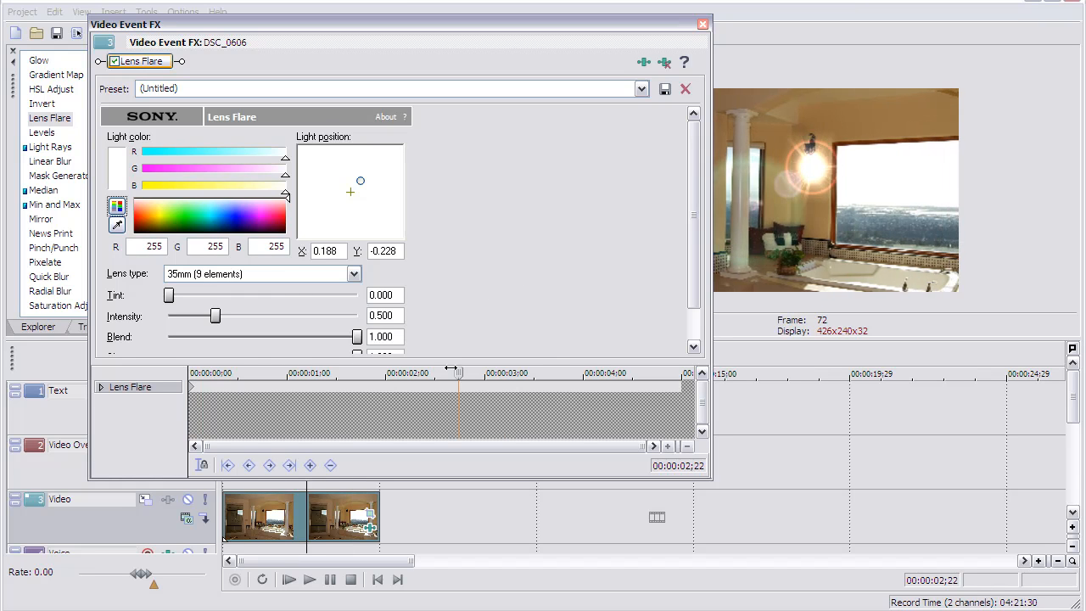
pyautogui.click(197, 372)
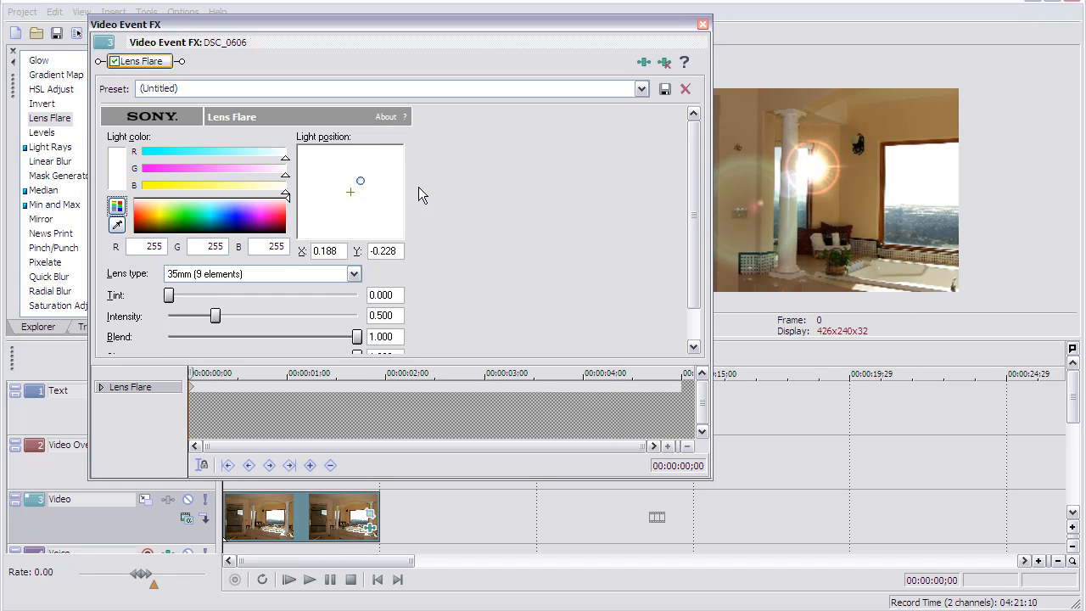
pyautogui.moveTo(360, 180); pyautogui.dragTo(392, 178)
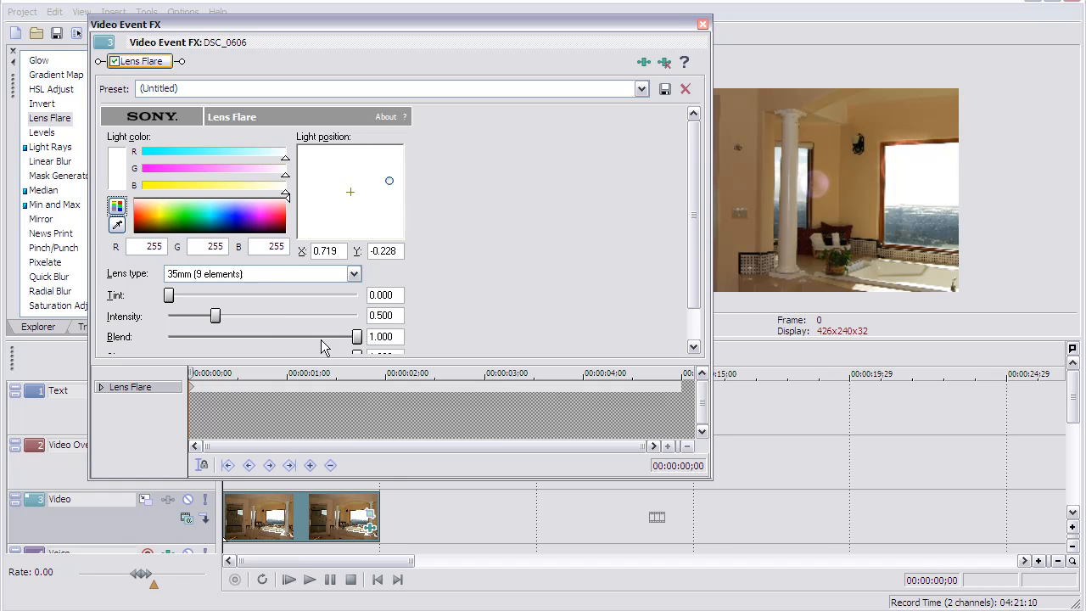
# - Move the flare light farther right on the clip's last frame
pyautogui.click(289, 465)
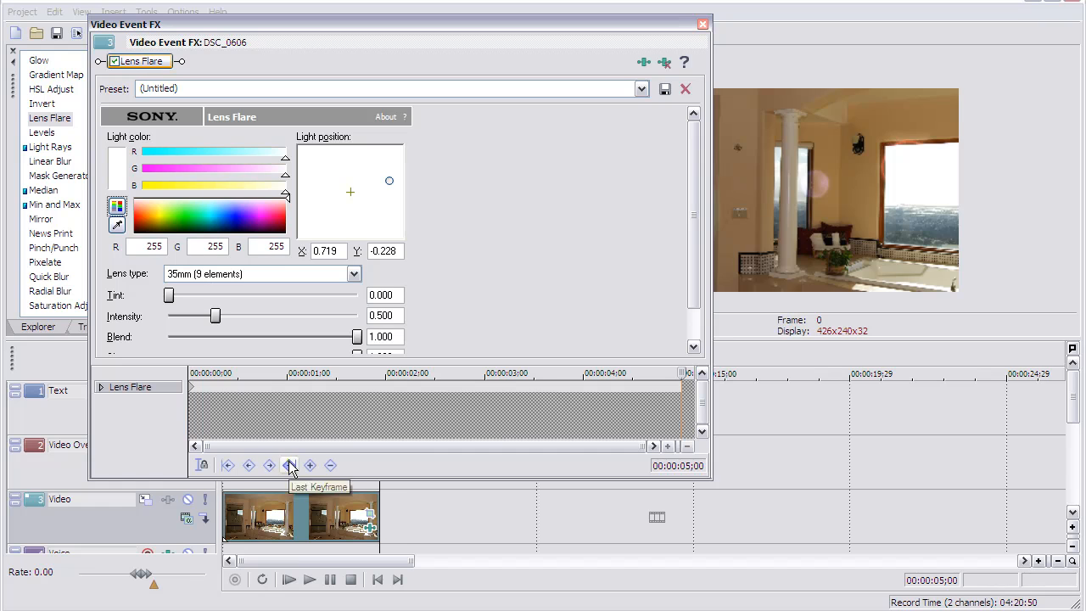
pyautogui.click(289, 465)
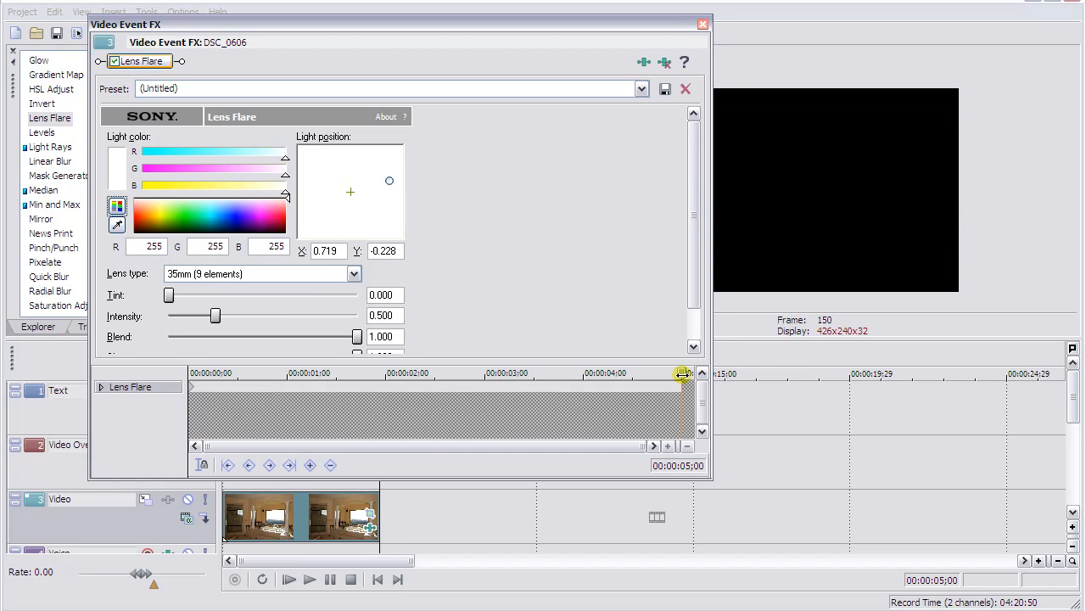
pyautogui.click(311, 464)
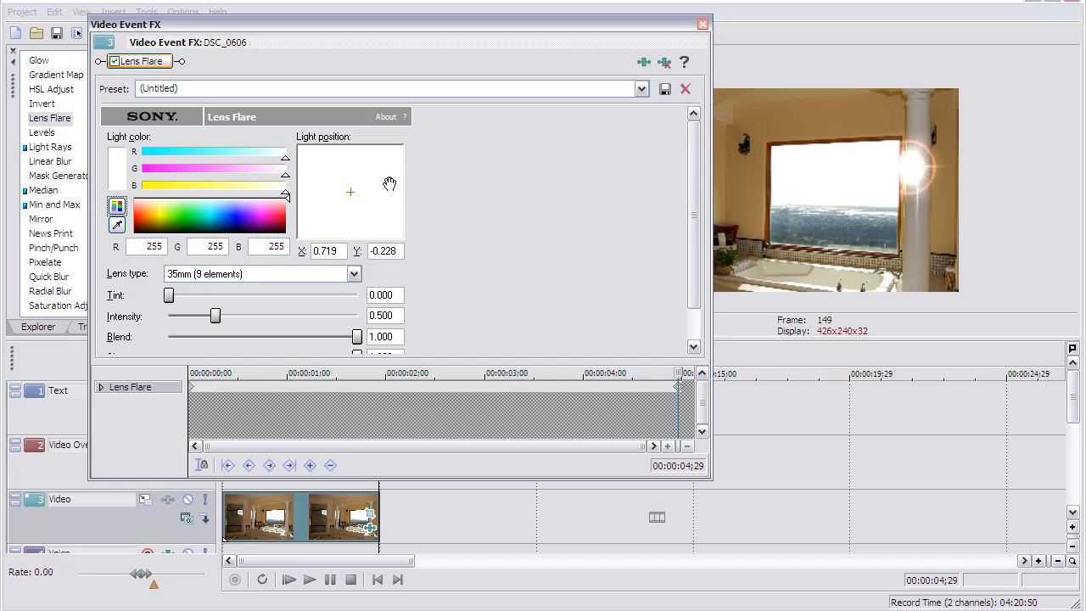
pyautogui.moveTo(390, 184); pyautogui.dragTo(354, 184)
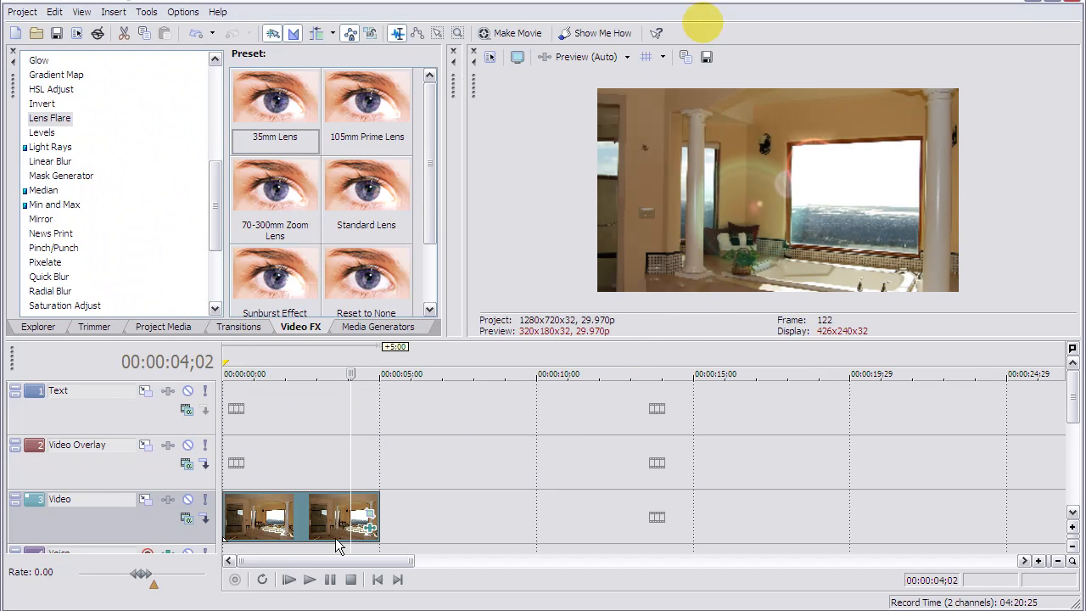
pyautogui.click(310, 580)
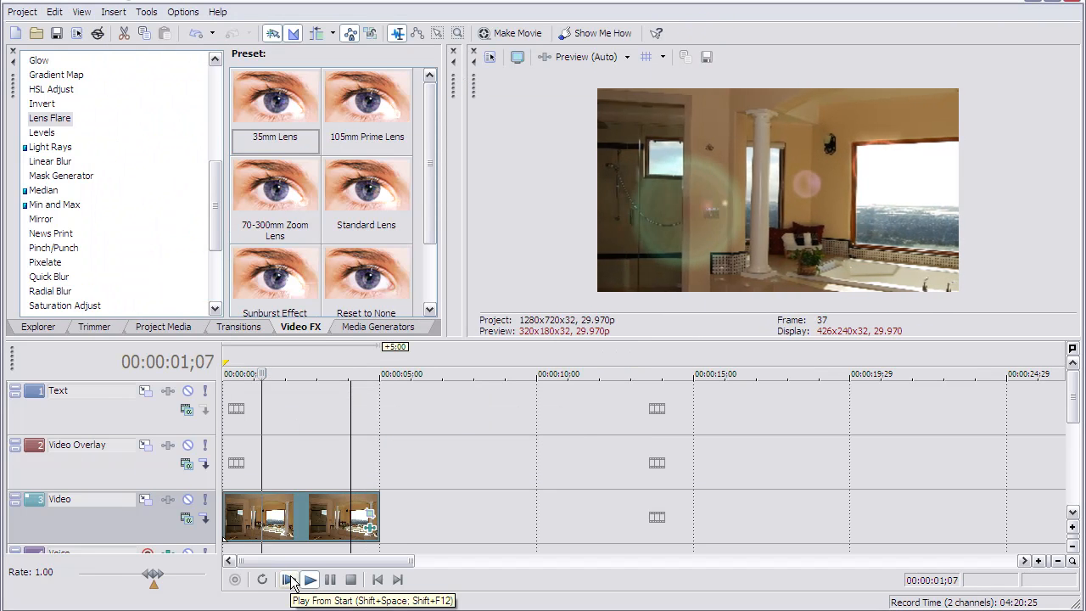
pyautogui.click(310, 579)
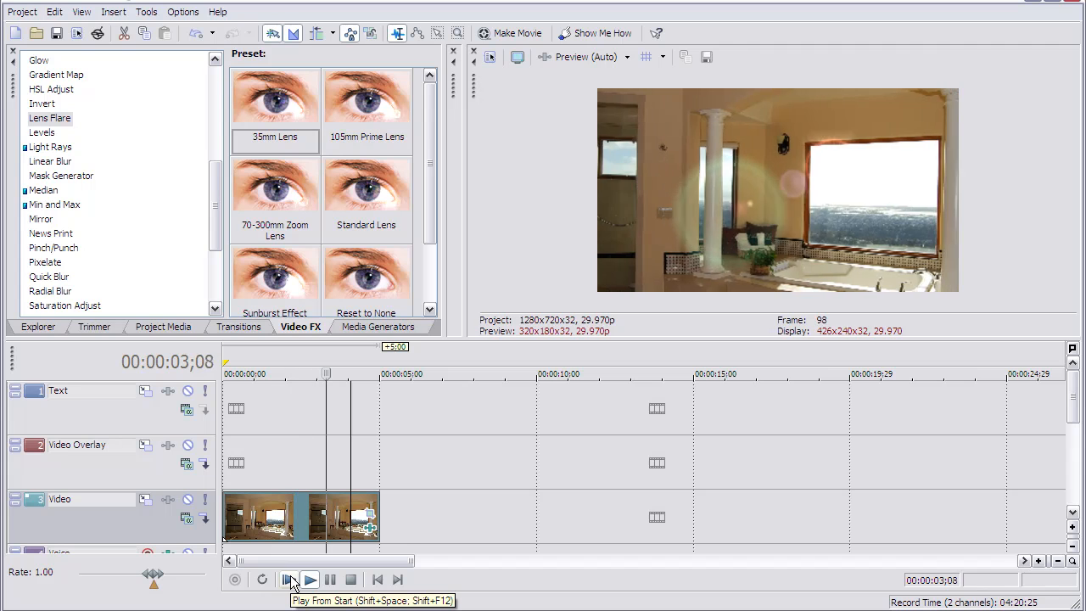
pyautogui.click(310, 579)
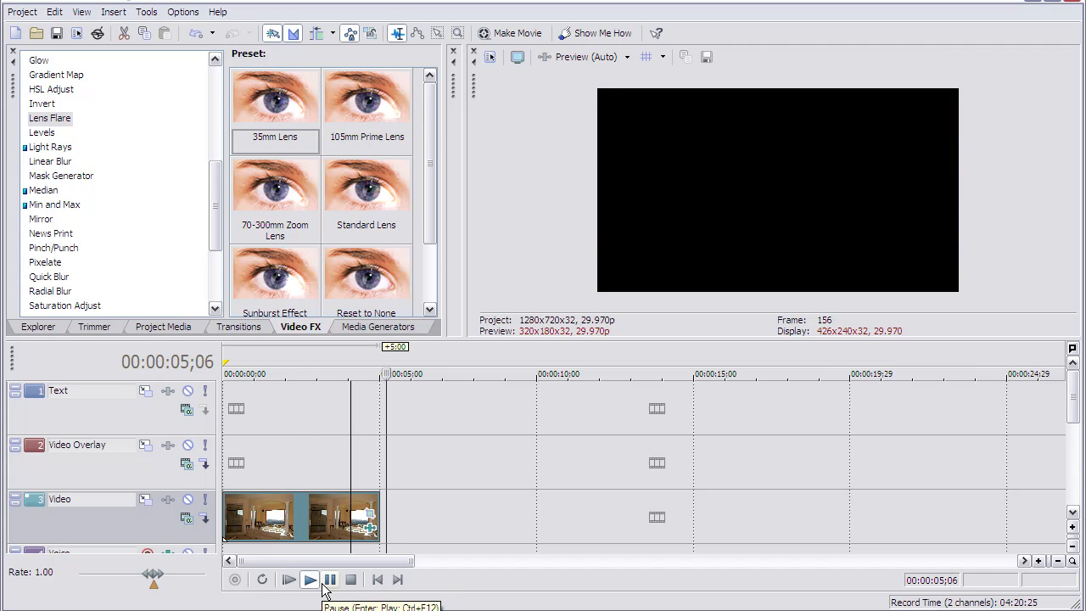
pyautogui.click(351, 579)
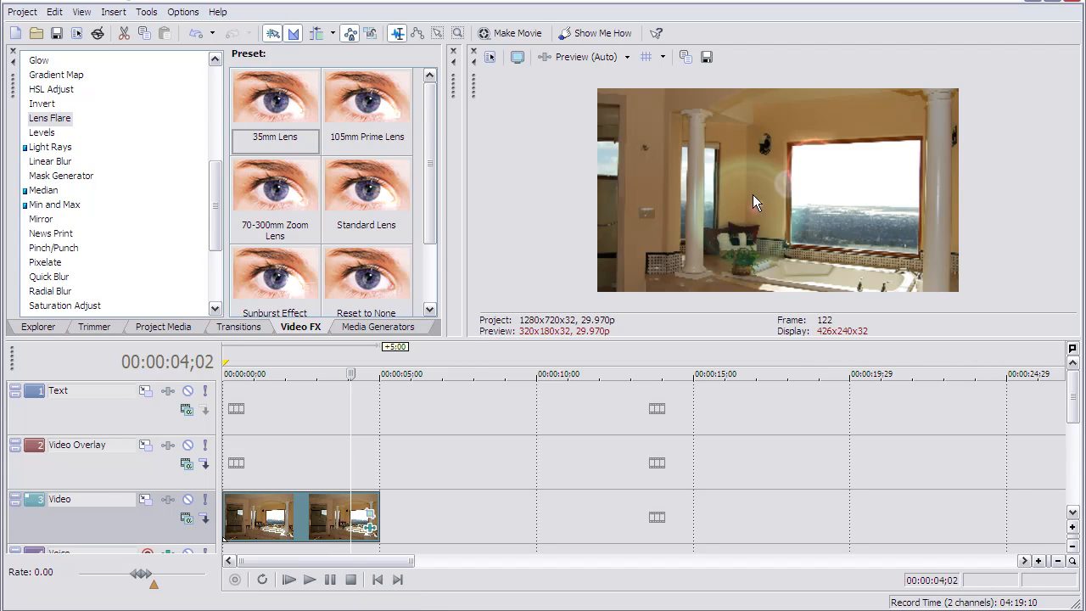
pyautogui.moveTo(812, 193)
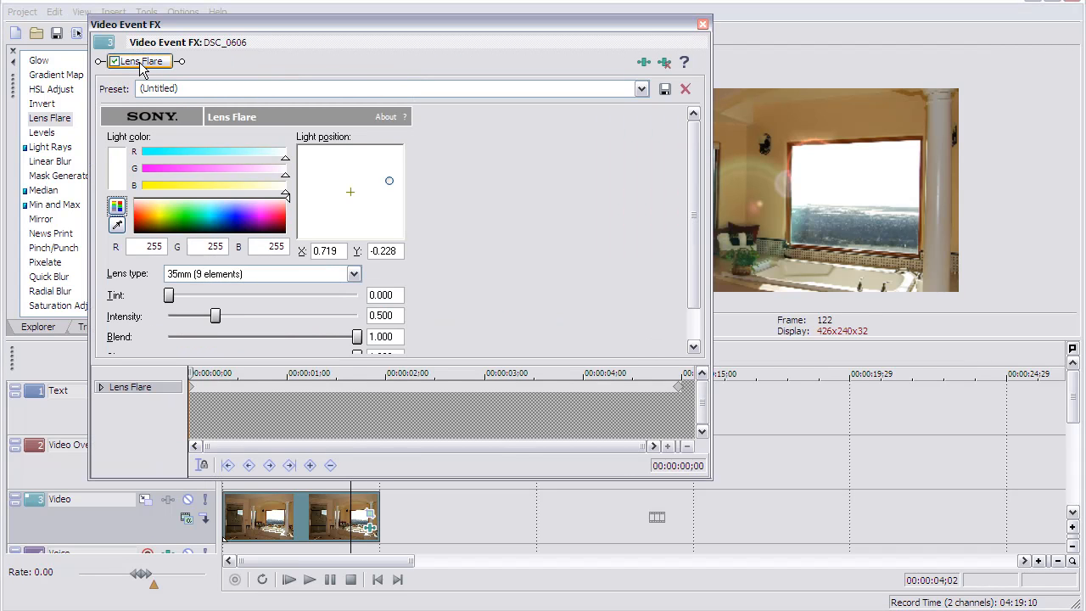
pyautogui.moveTo(644, 63)
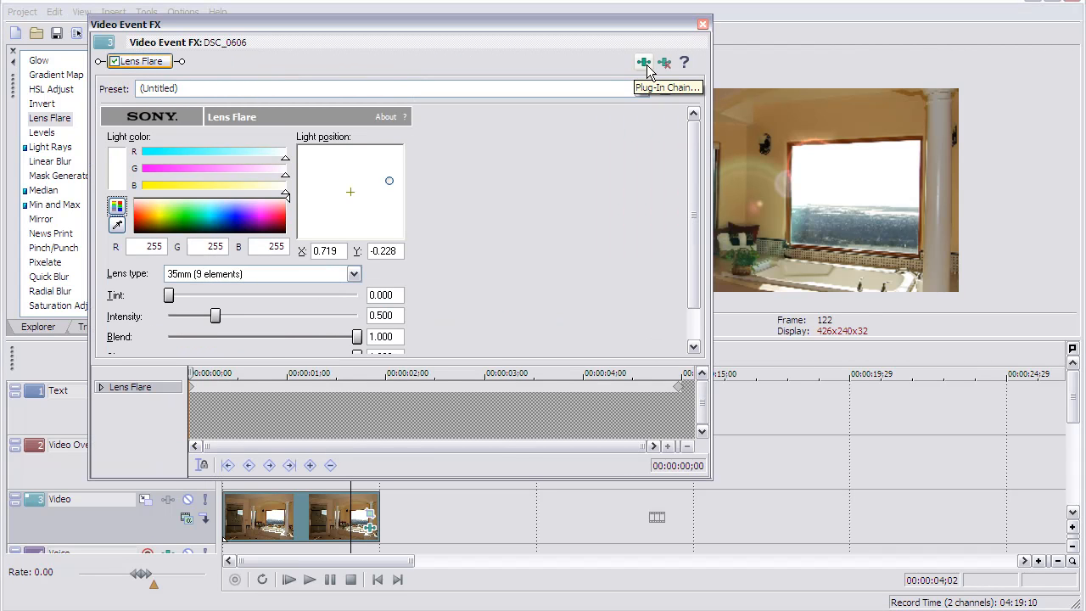
# - Add Sony Gaussian Blur, keyframe it at 0;10, and set Vertical range to 0
pyautogui.click(644, 63)
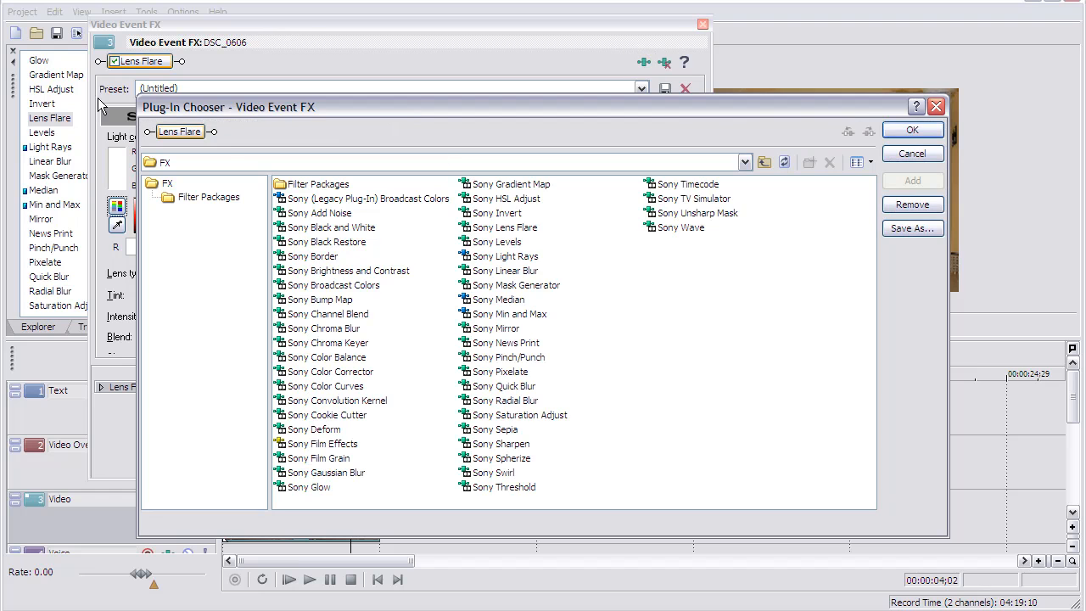
pyautogui.moveTo(331, 475)
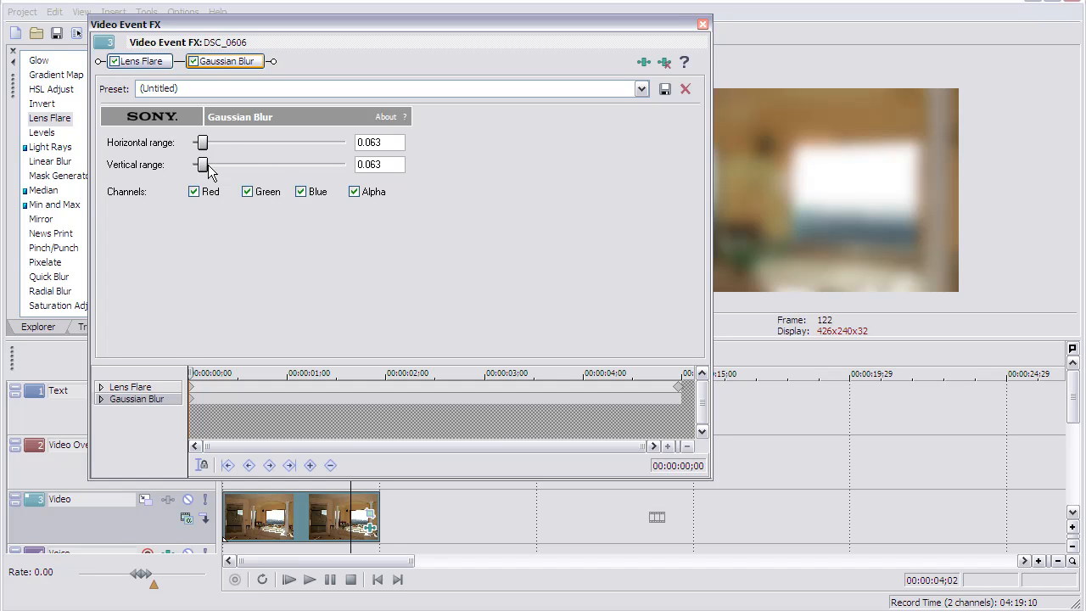
pyautogui.moveTo(185, 413)
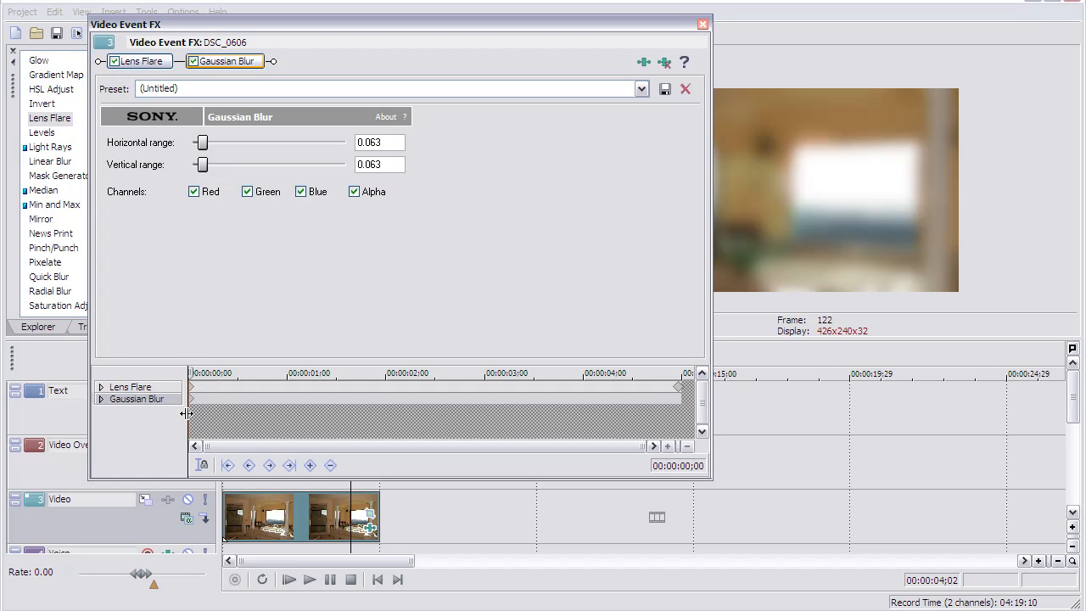
pyautogui.moveTo(194, 404)
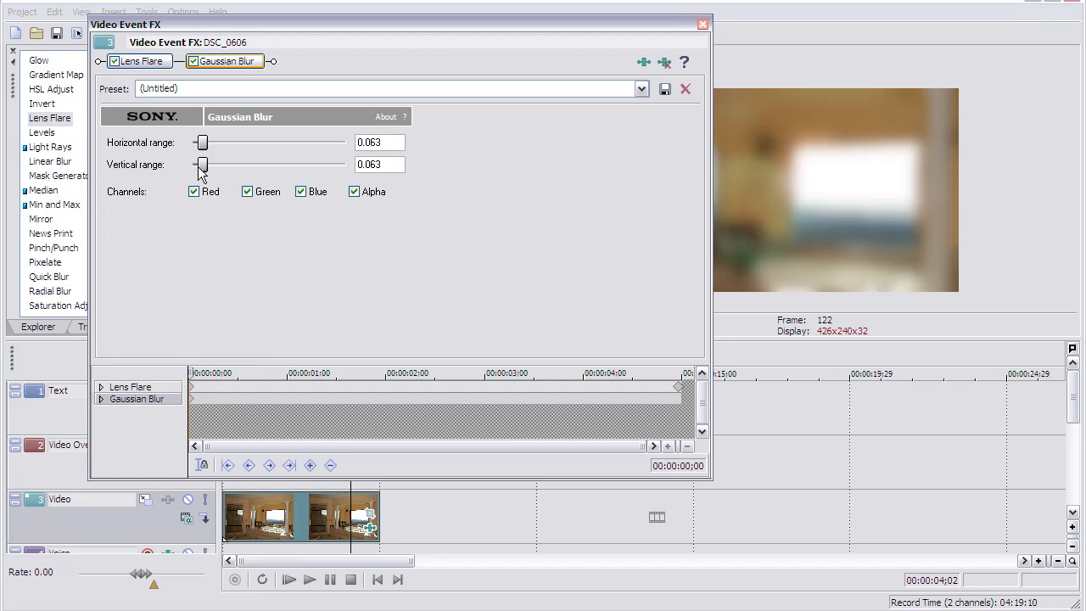
pyautogui.moveTo(201, 165); pyautogui.dragTo(193, 165)
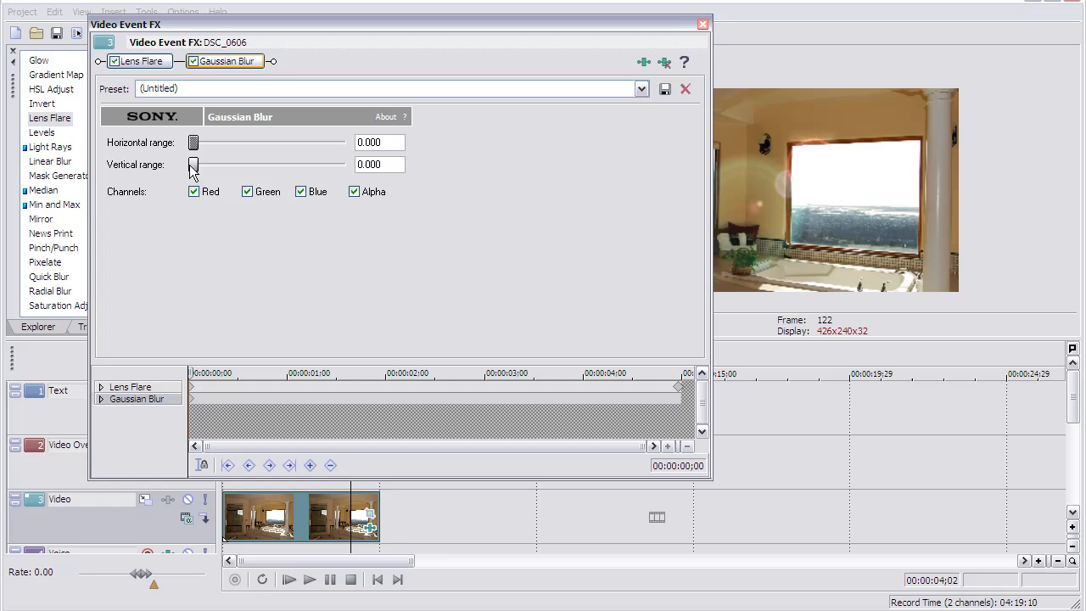
pyautogui.moveTo(193, 164); pyautogui.dragTo(206, 165)
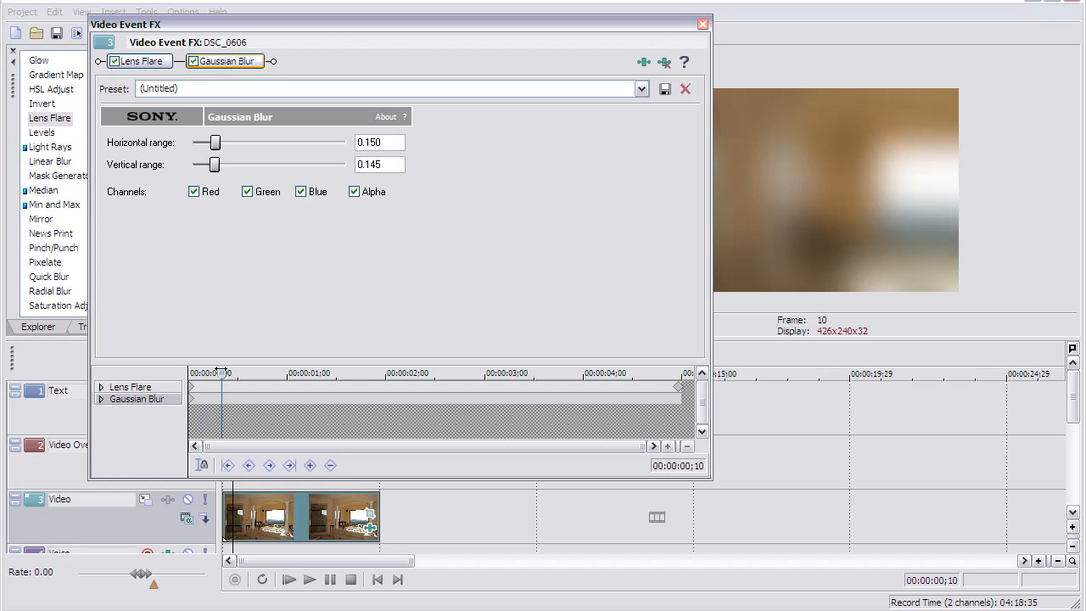
pyautogui.click(310, 465)
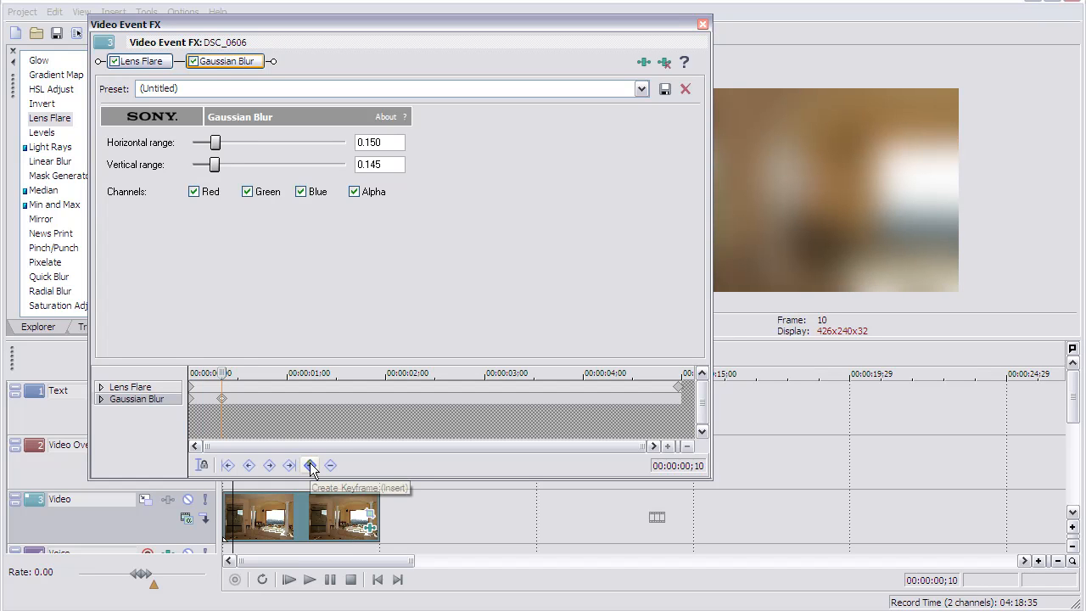
pyautogui.moveTo(212, 164); pyautogui.dragTo(193, 164)
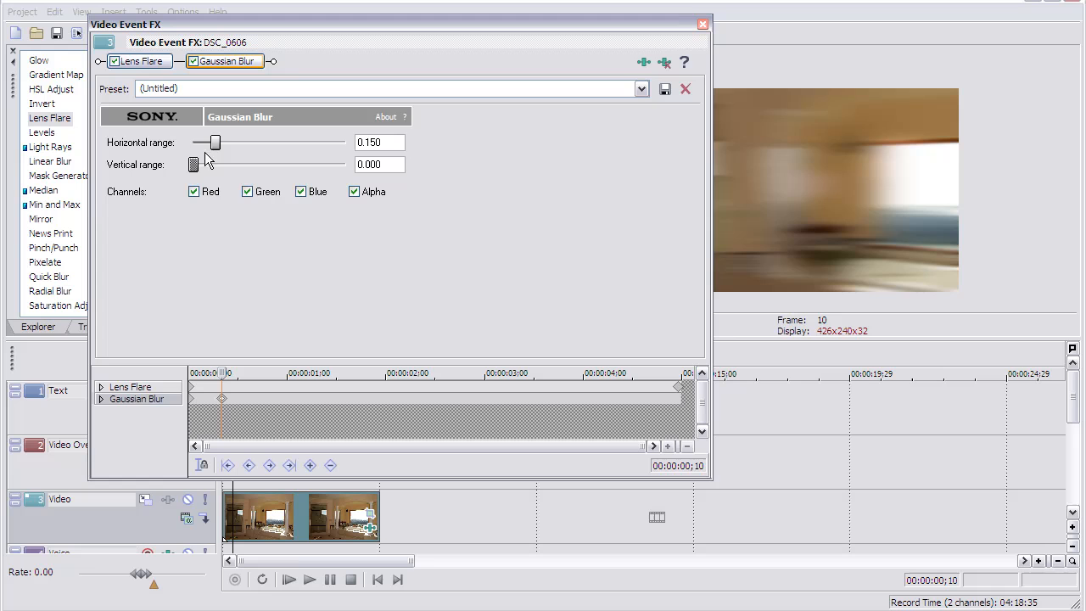
pyautogui.moveTo(214, 142); pyautogui.dragTo(192, 141)
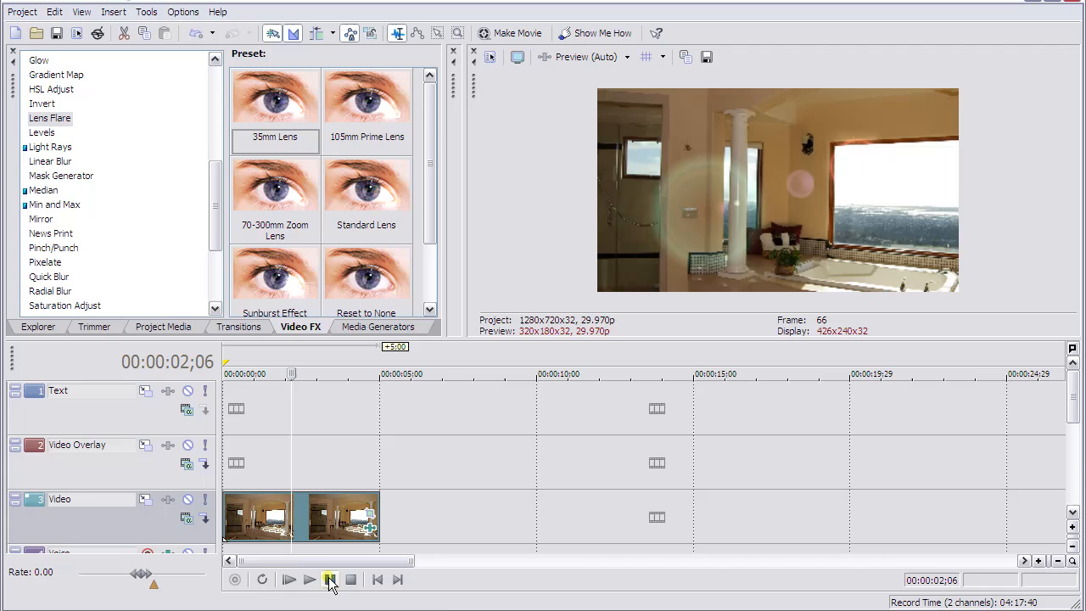
# - Apply Light Rays to the photo, lower its strength, and bound its radius to 0.200
pyautogui.click(329, 579)
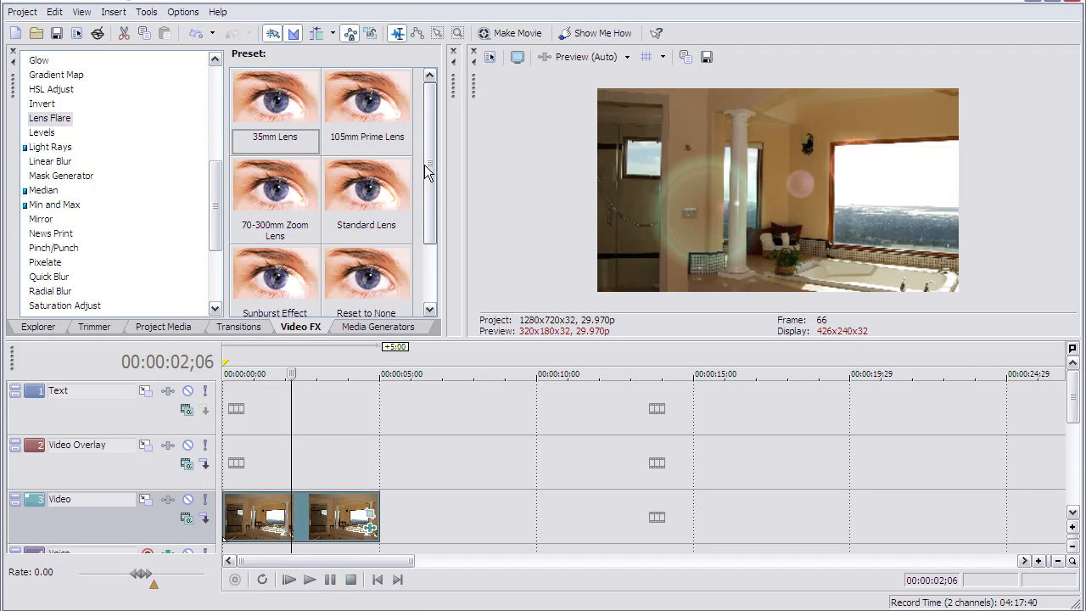
pyautogui.moveTo(143, 221)
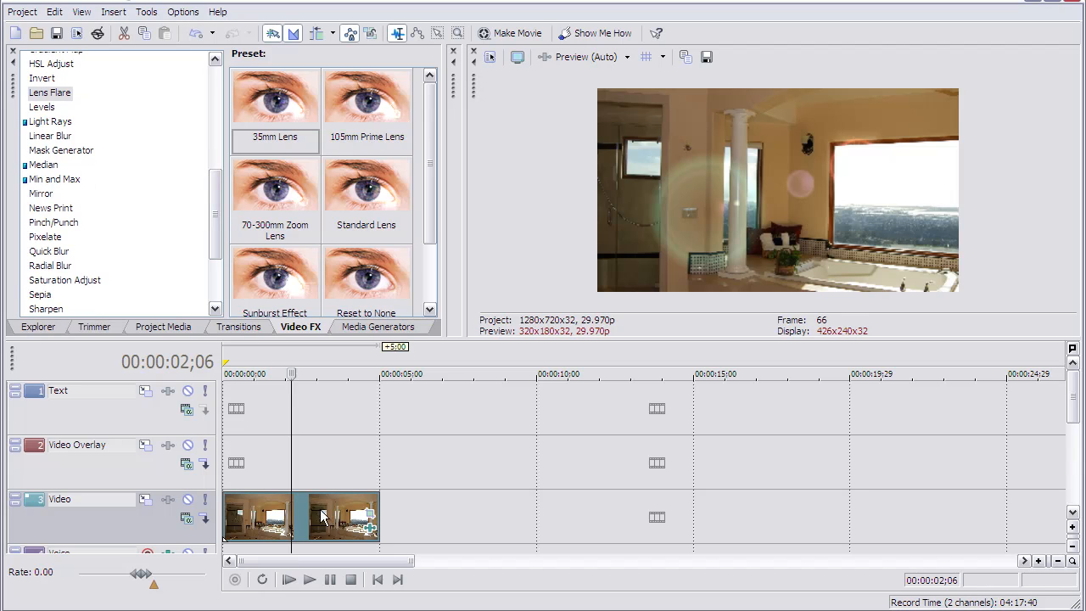
pyautogui.moveTo(114, 272)
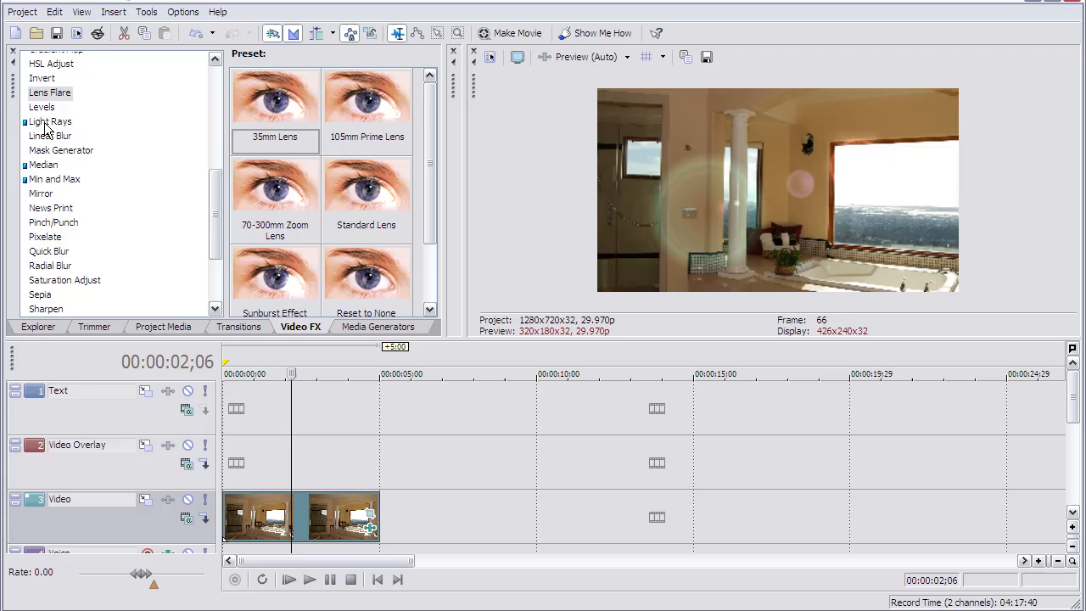
pyautogui.click(49, 121)
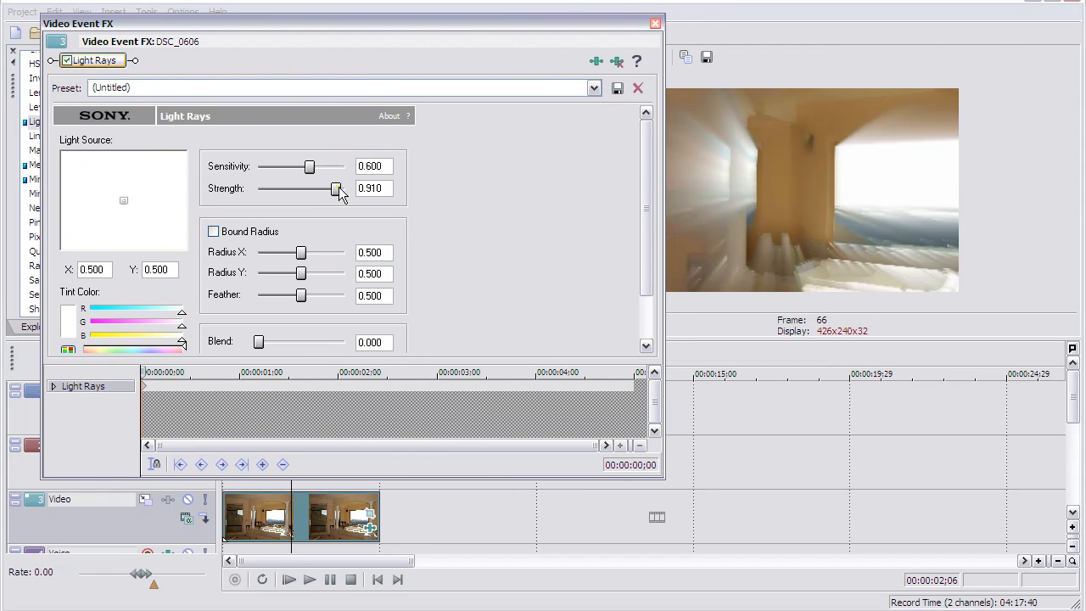
pyautogui.moveTo(337, 188); pyautogui.dragTo(326, 189)
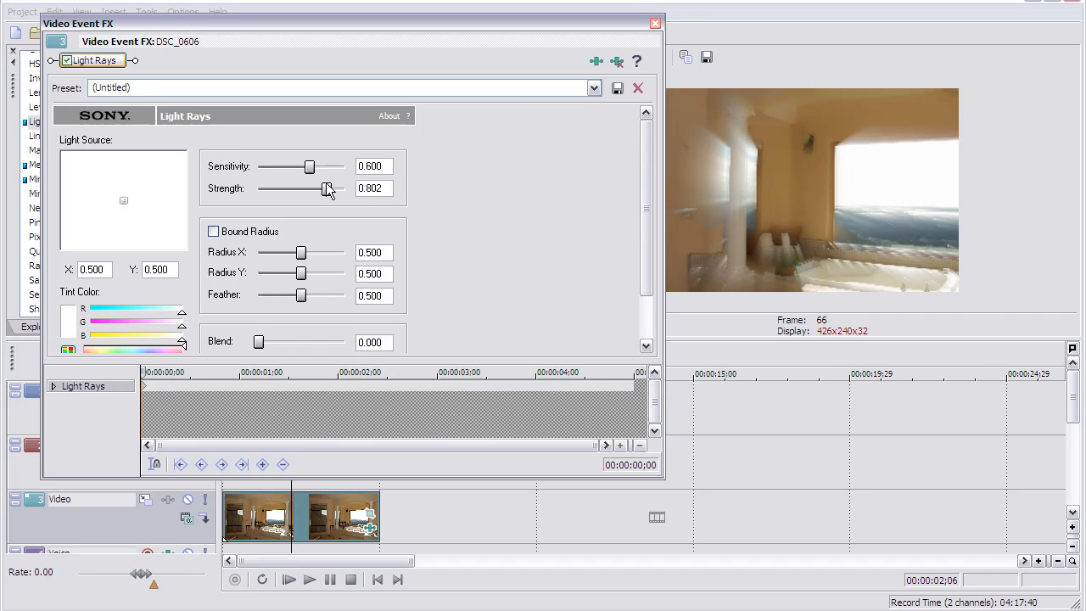
pyautogui.moveTo(321, 188); pyautogui.dragTo(329, 188)
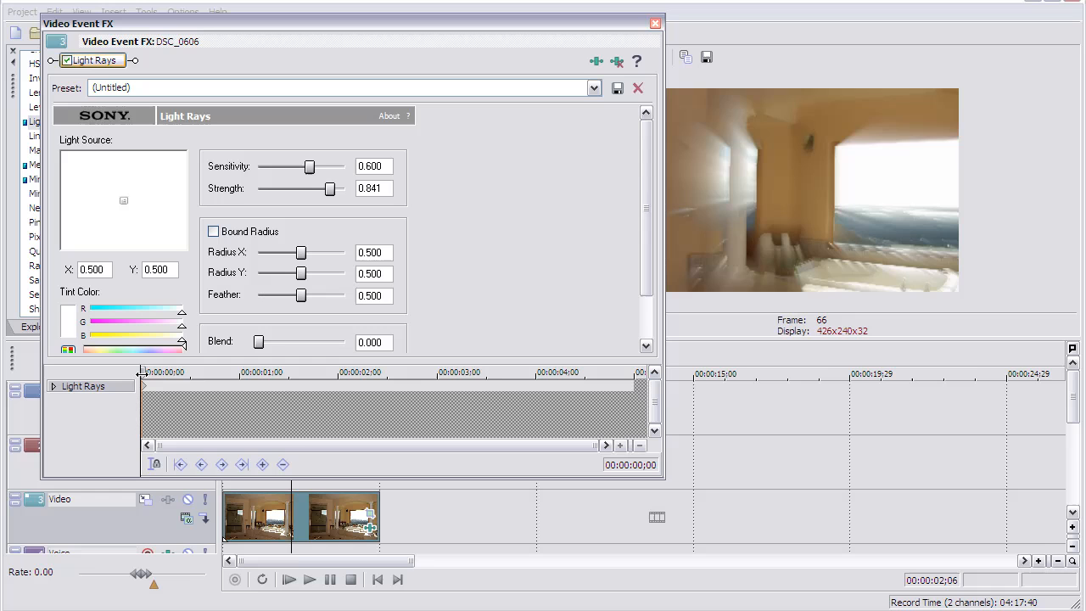
pyautogui.click(367, 371)
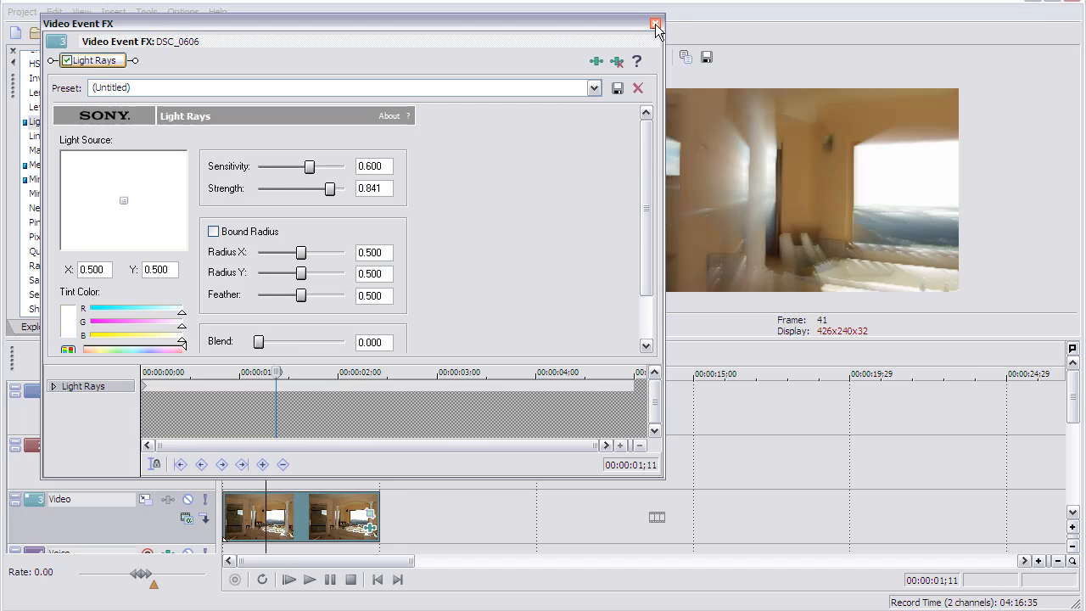
pyautogui.click(655, 24)
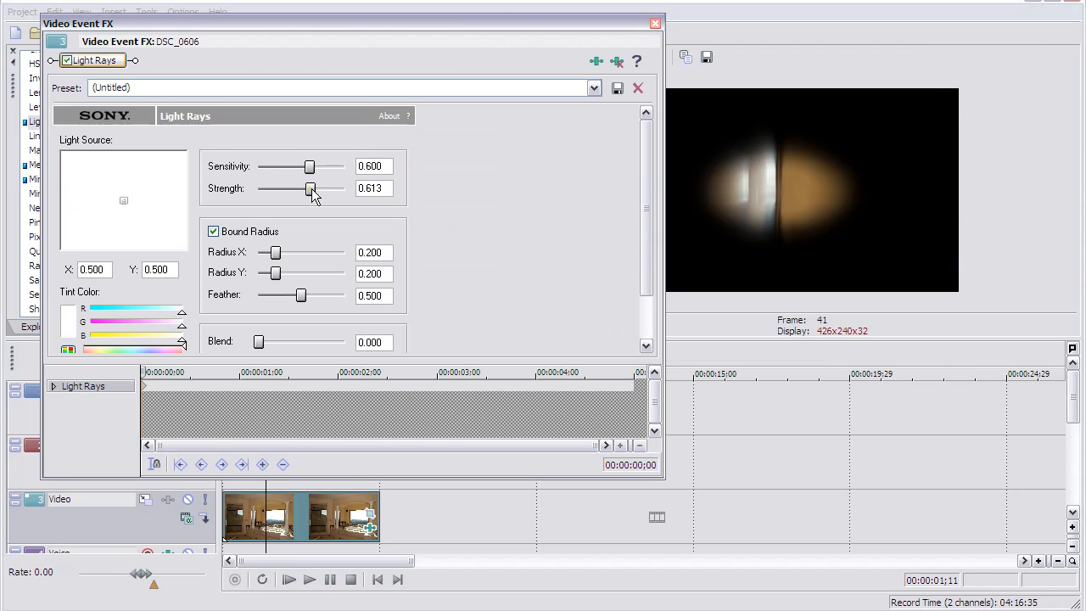
pyautogui.moveTo(309, 188); pyautogui.dragTo(339, 188)
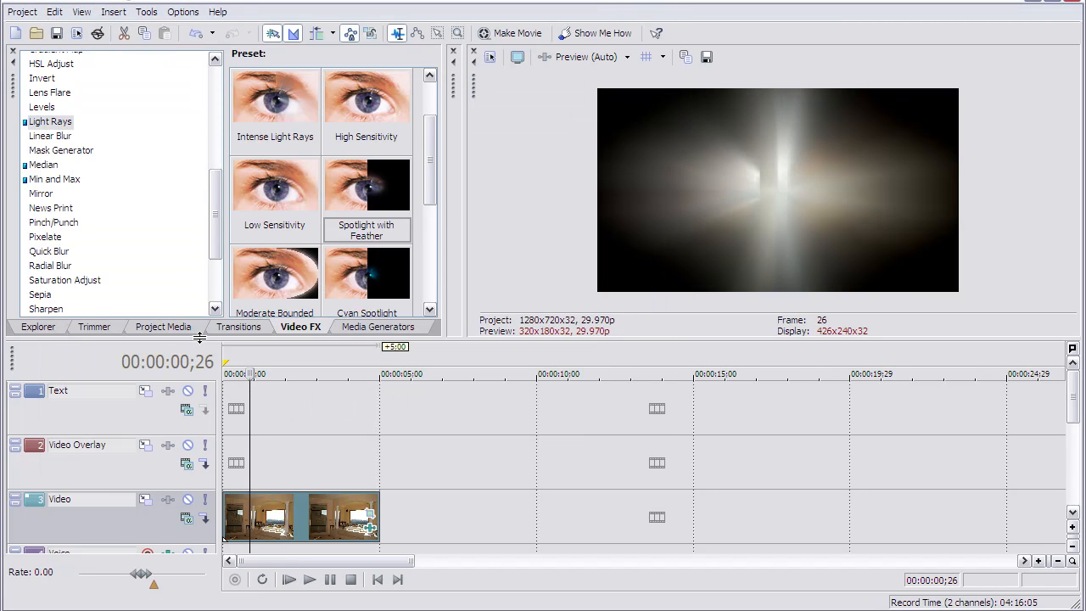
pyautogui.moveTo(321, 422)
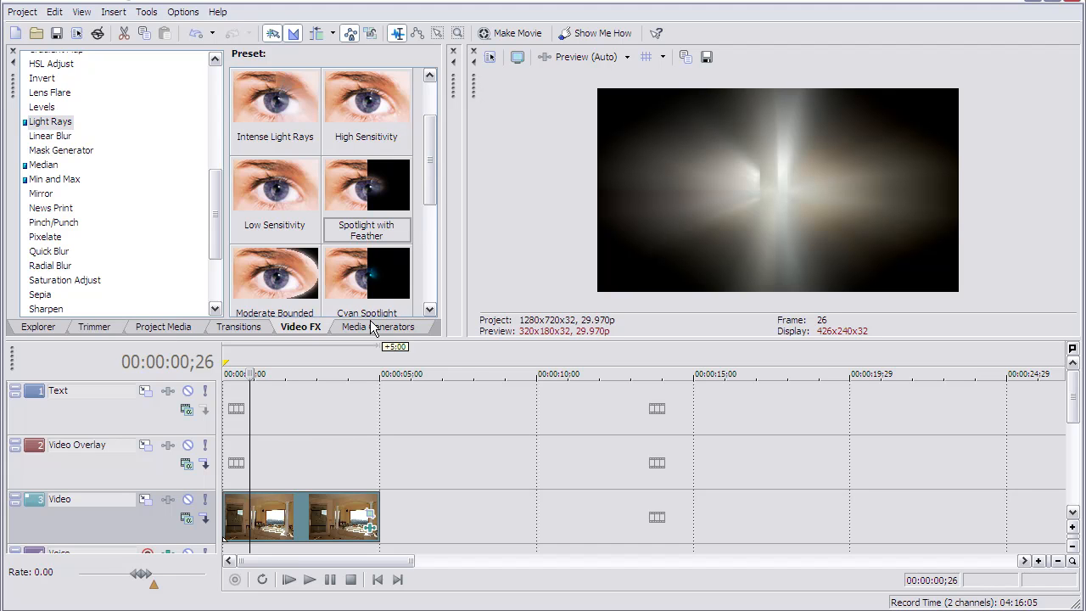
# - Place a Text generator on the Text track with the title 'My Home Tour'
pyautogui.click(378, 327)
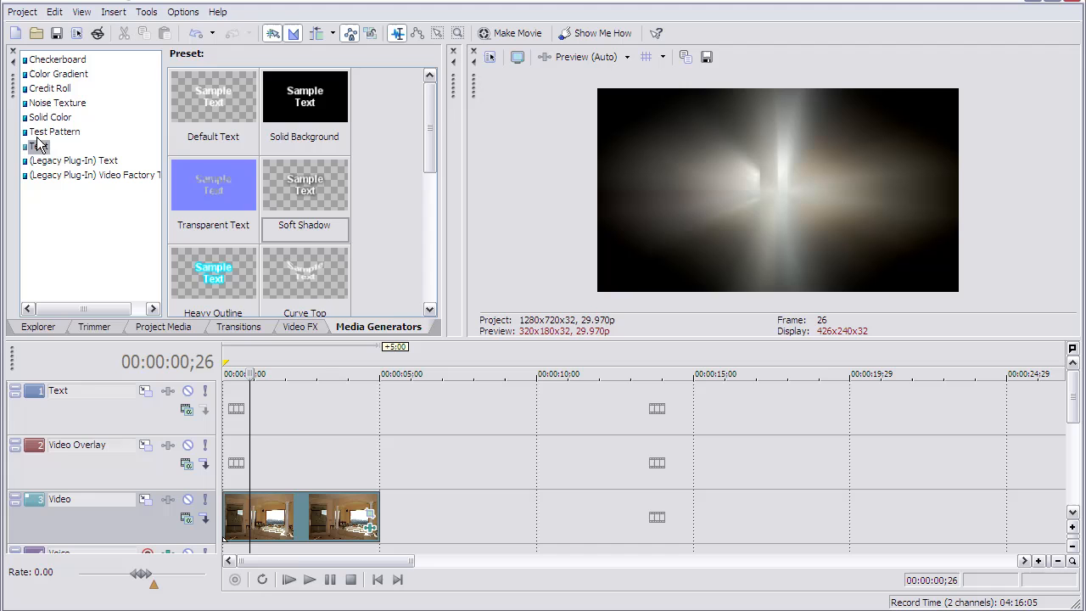
pyautogui.click(59, 74)
pyautogui.write('M')
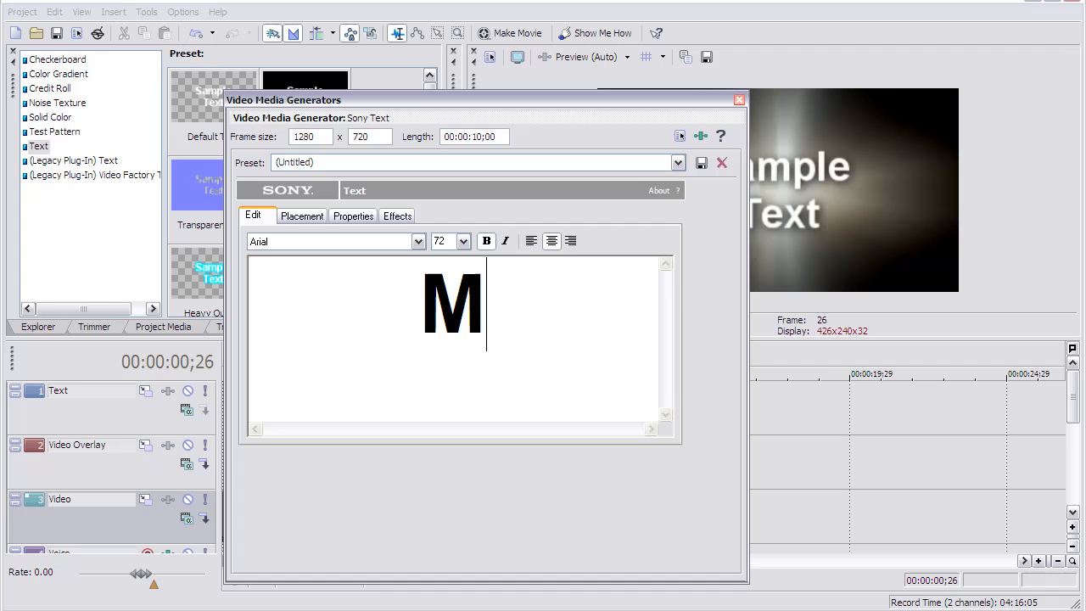
pyautogui.write('Home Tour')
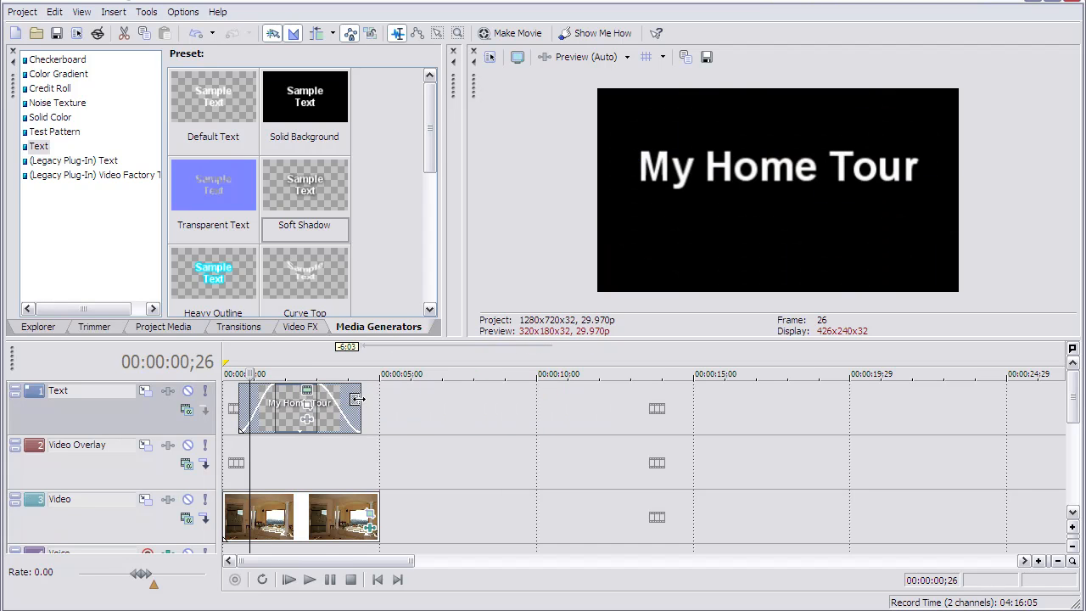
pyautogui.click(289, 579)
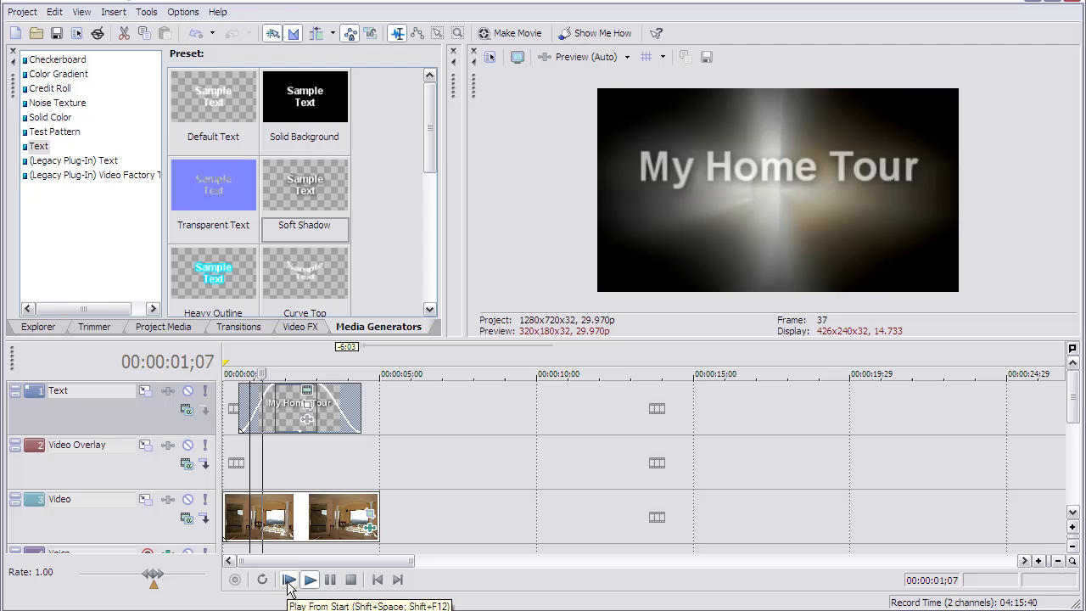
pyautogui.click(288, 579)
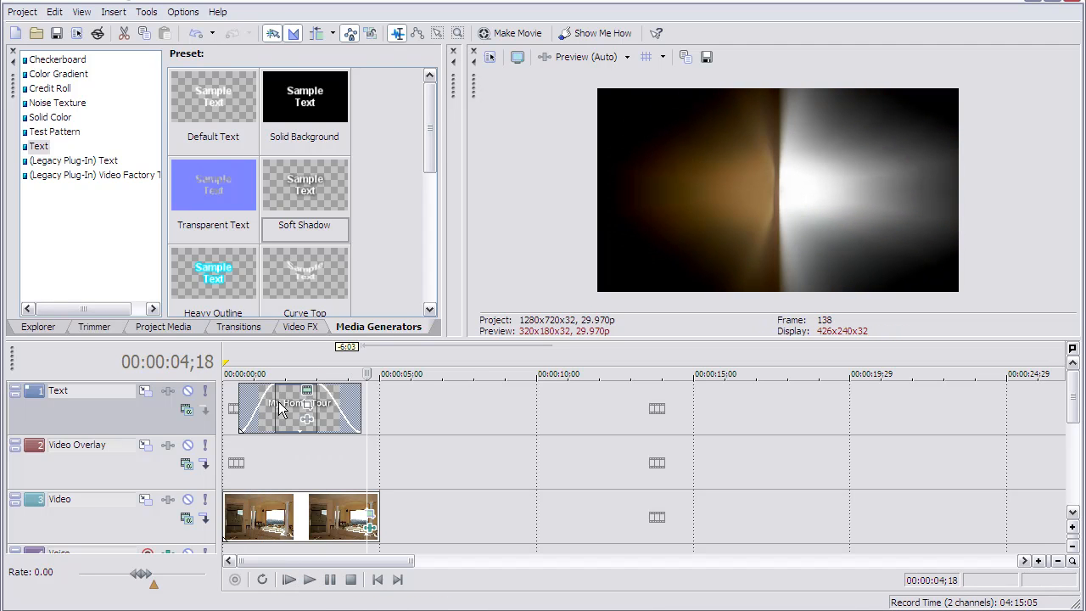
pyautogui.click(296, 373)
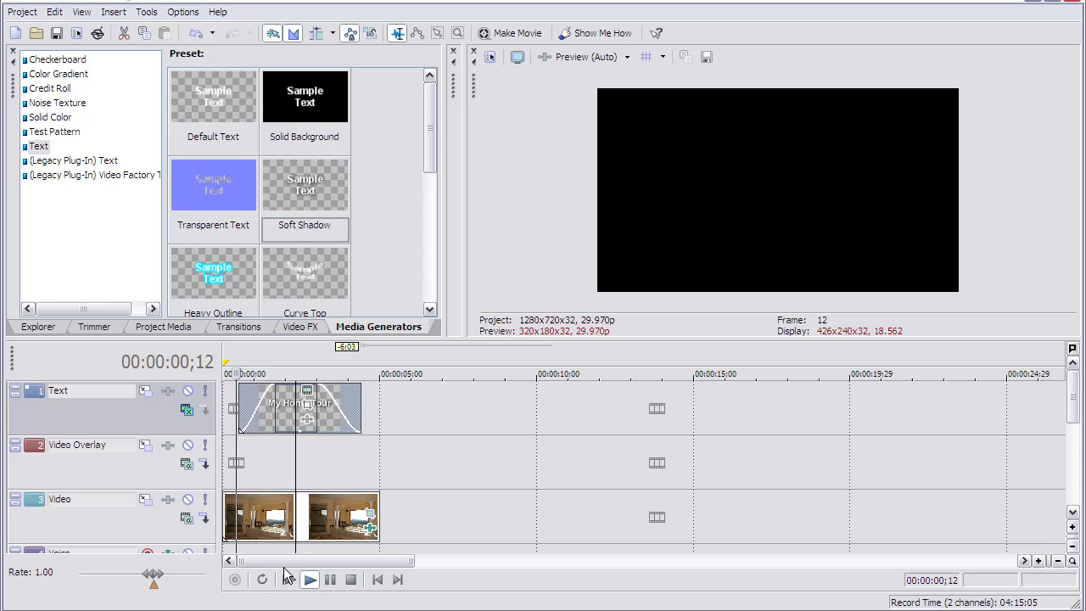
pyautogui.click(309, 579)
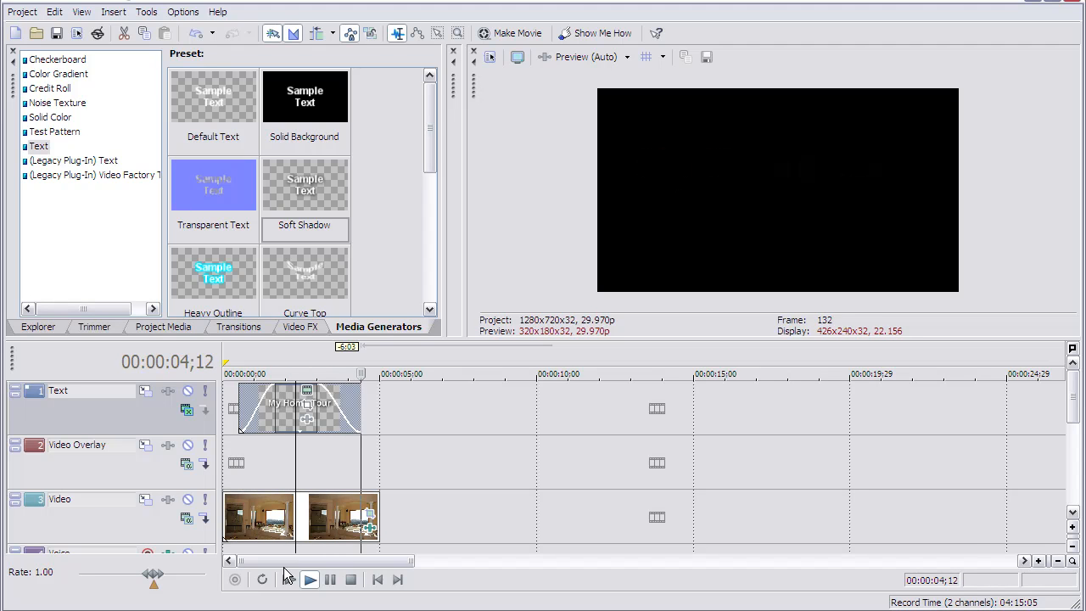
pyautogui.click(310, 579)
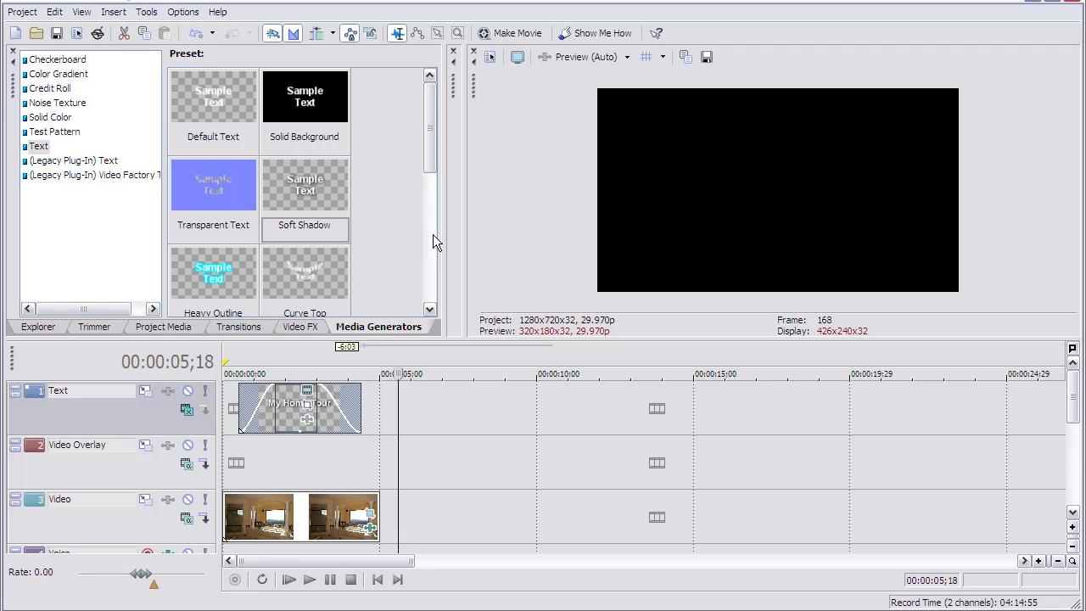
pyautogui.moveTo(463, 210)
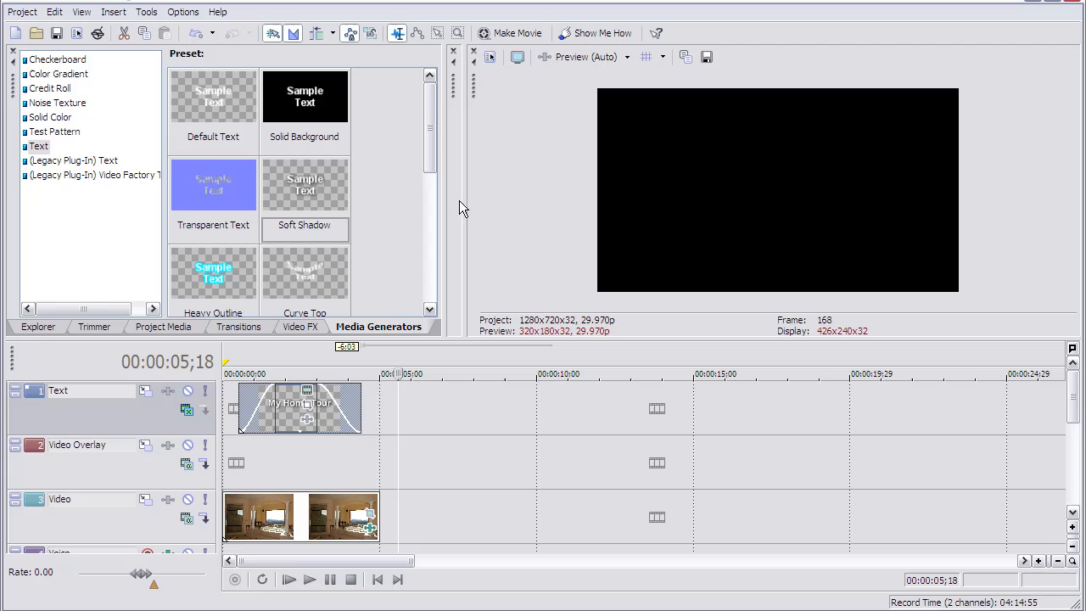
pyautogui.moveTo(155, 176)
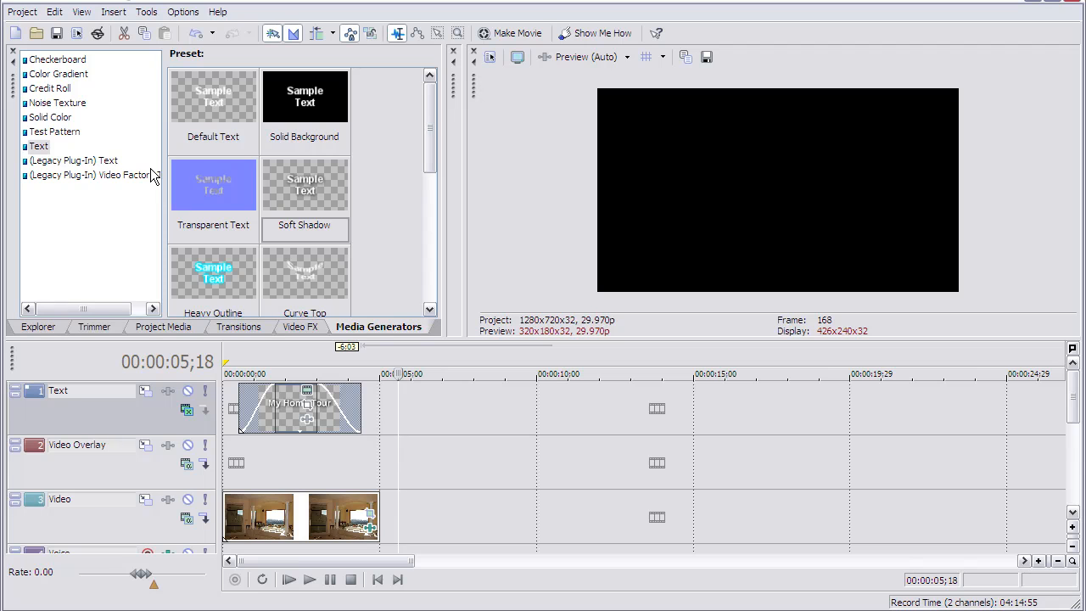
pyautogui.moveTo(488, 151)
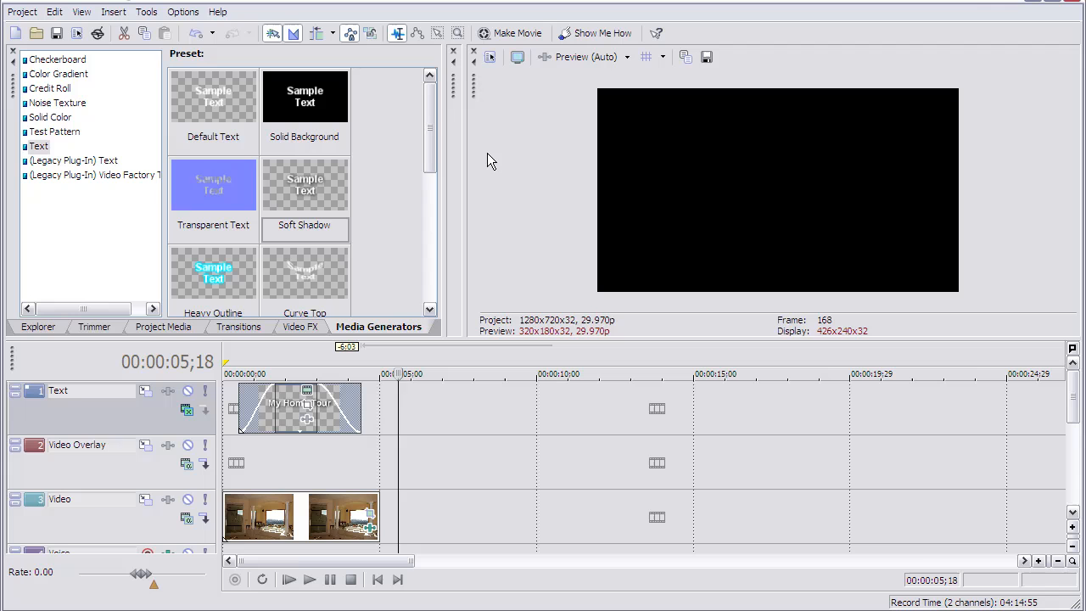
pyautogui.moveTo(526, 130)
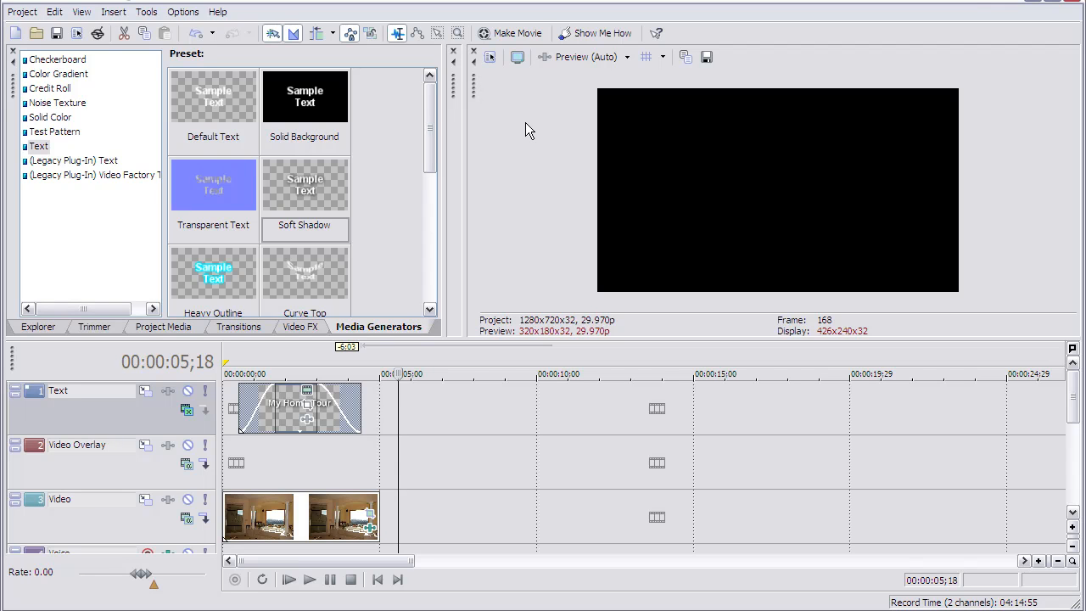